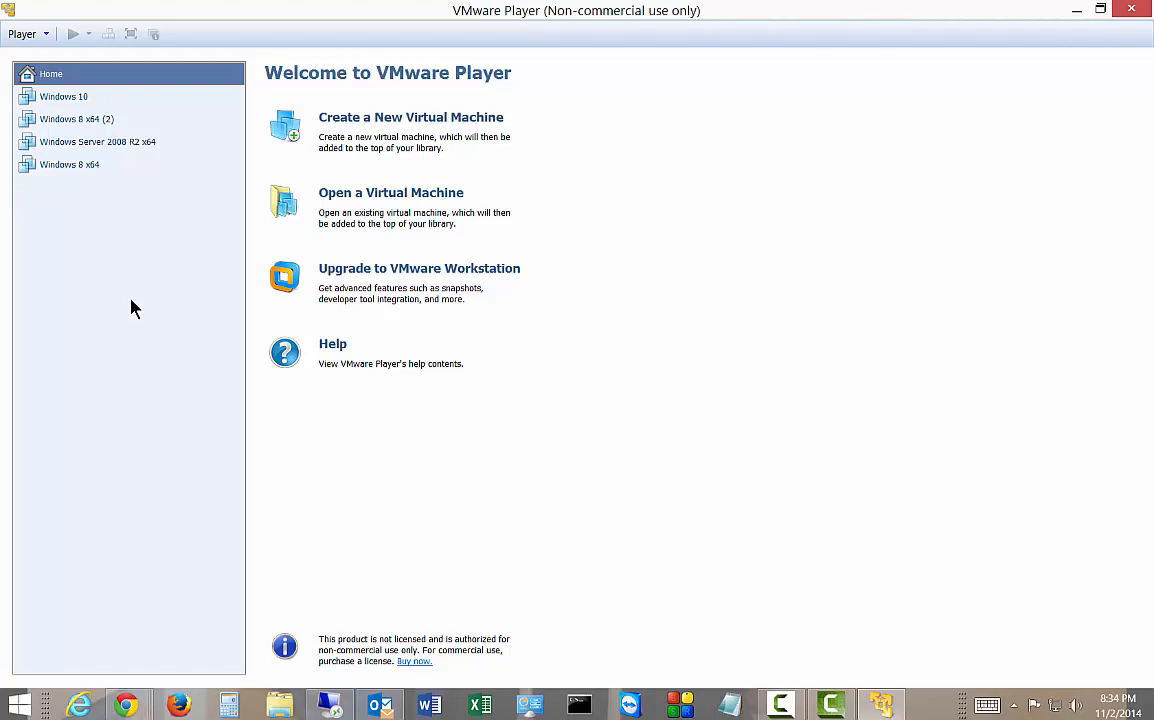
mouse_move(290, 147)
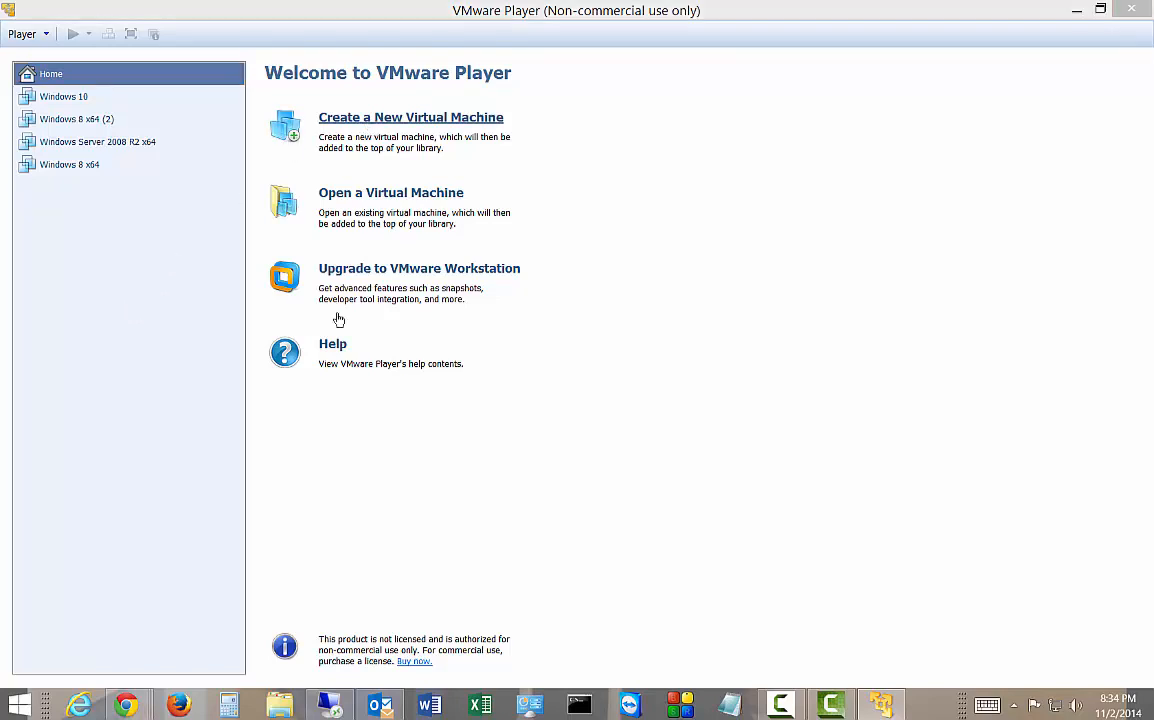
Step: Launch the New Virtual Machine Wizard from the VMware Player home page
click(405, 117)
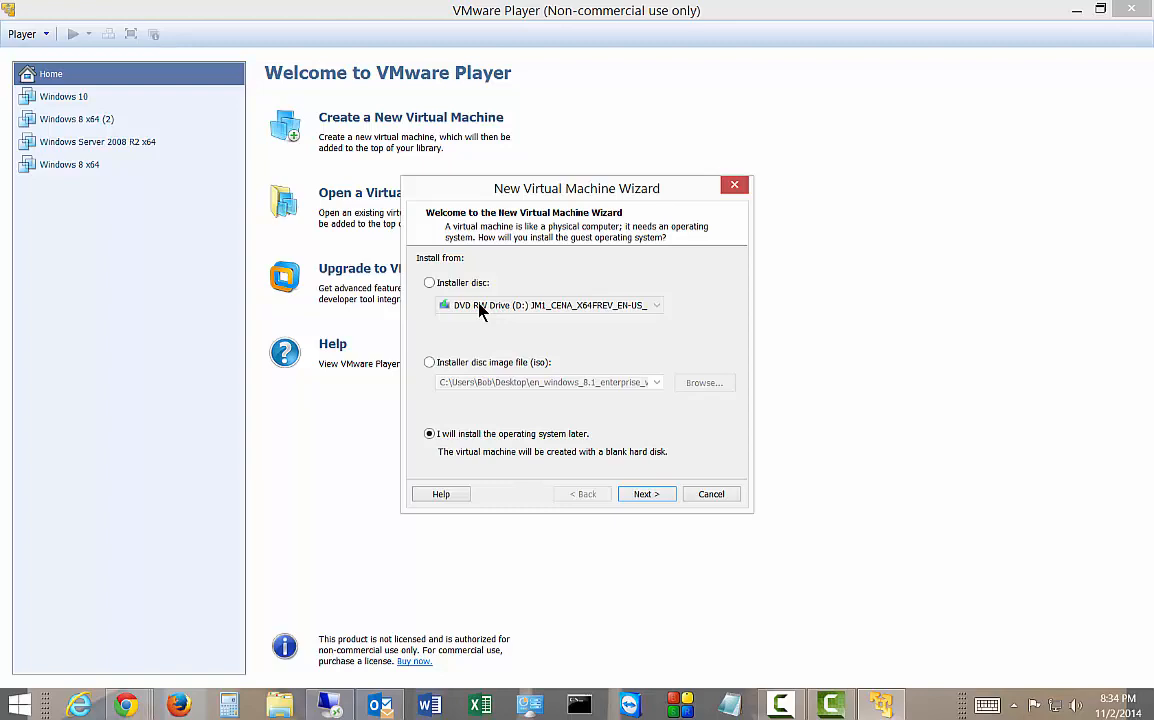
Step: Use the Windows Server Technical Preview ISO from the Desktop as the installer disc image
click(429, 362)
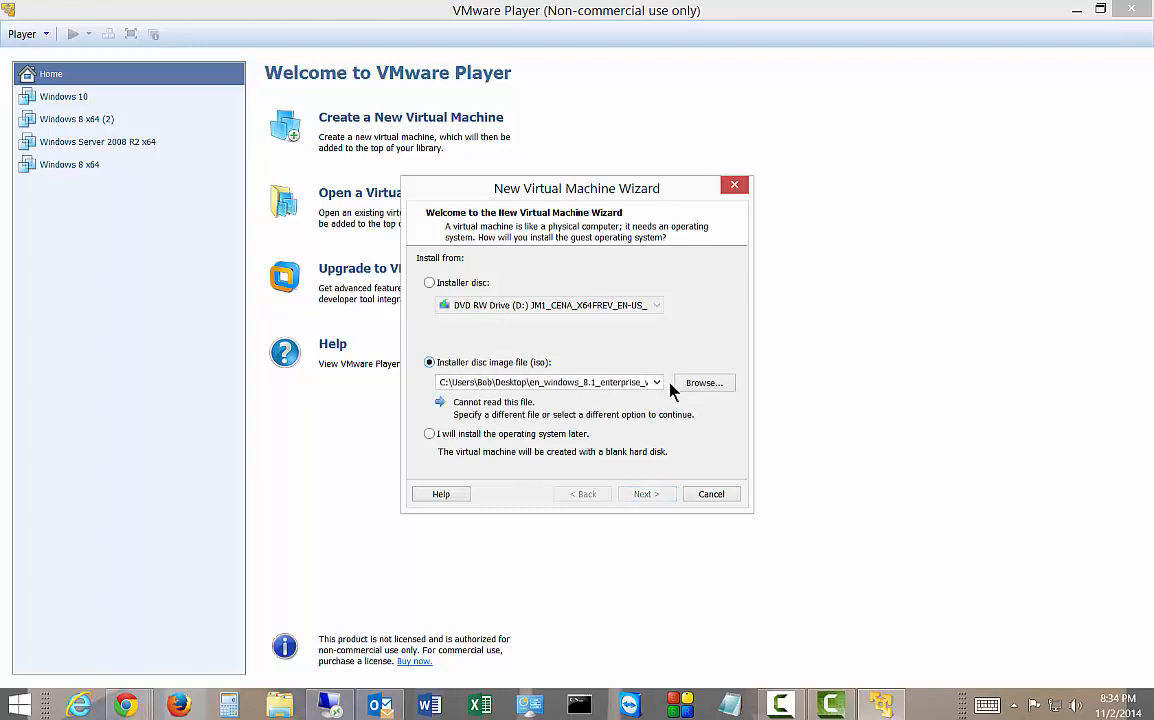
click(702, 382)
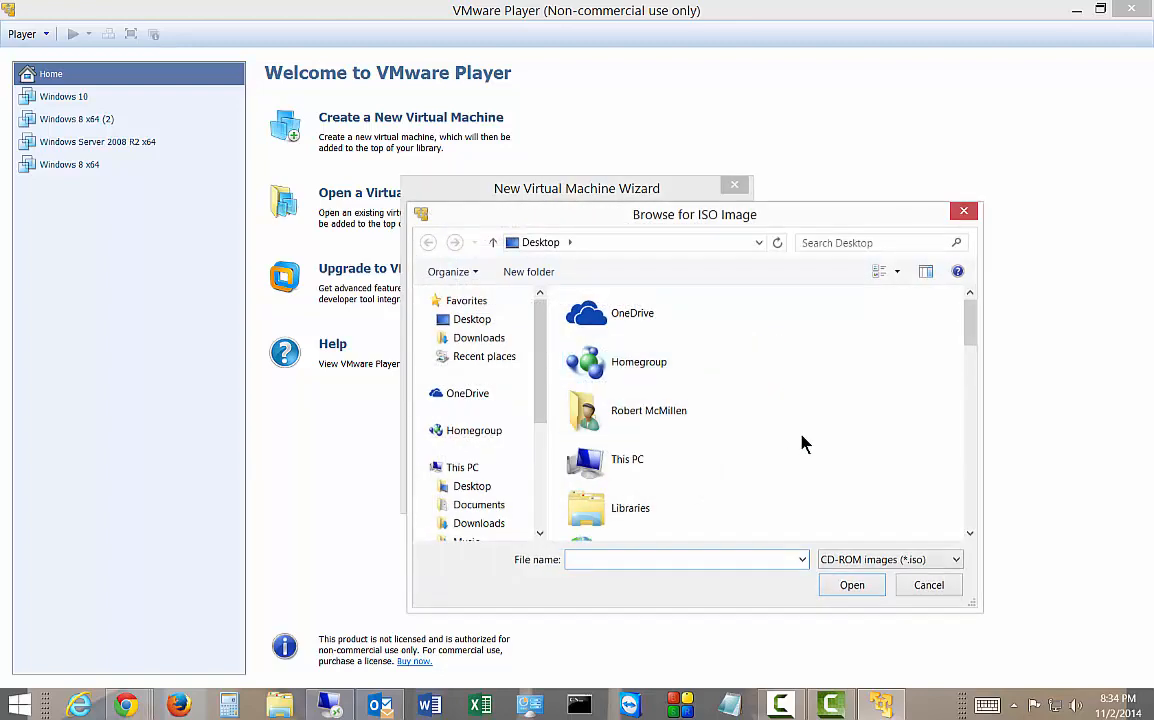
click(479, 337)
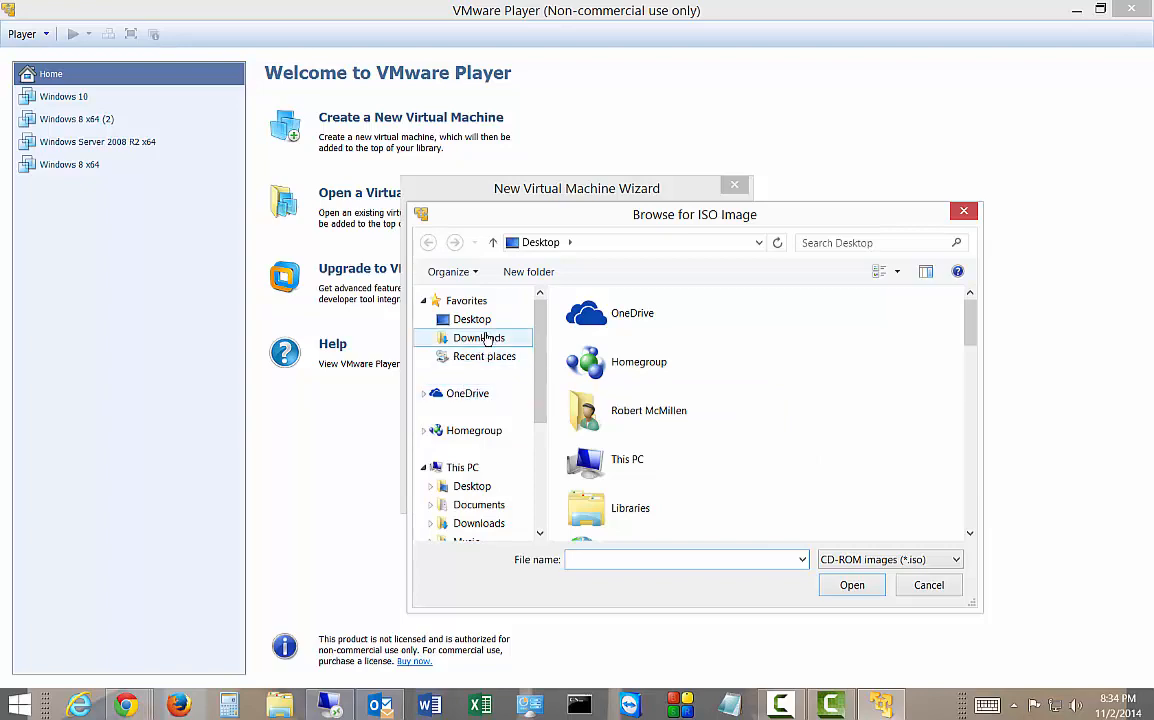
scroll(down, 3)
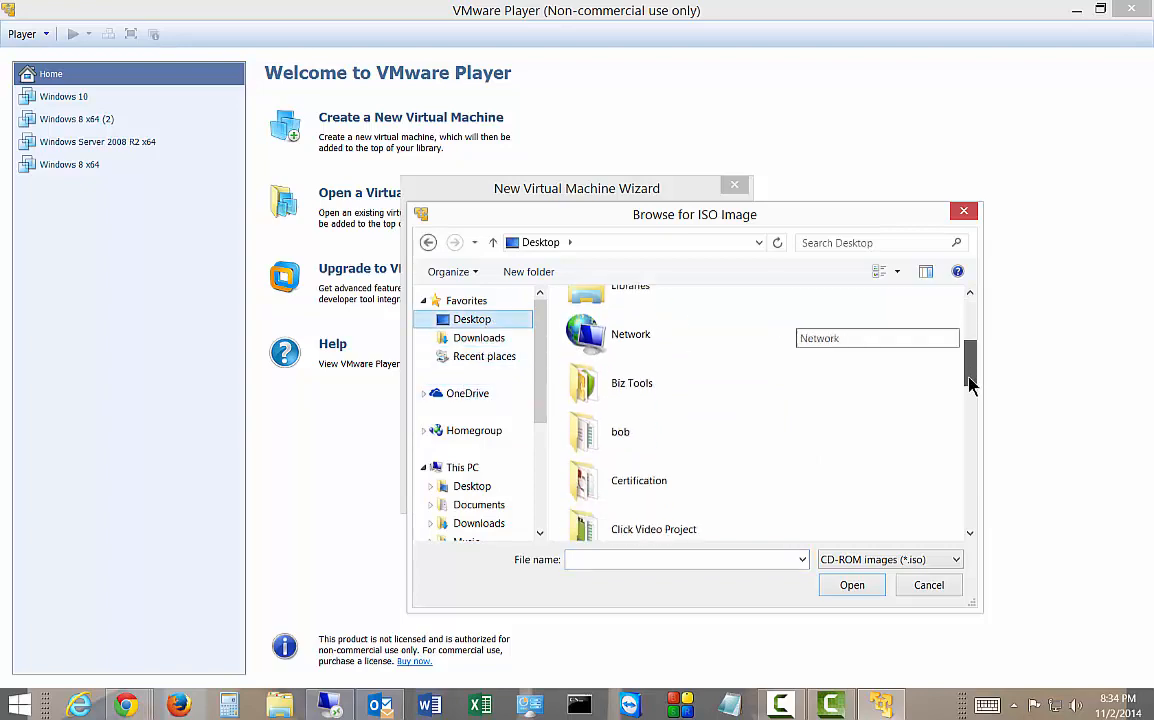
scroll(down, 3)
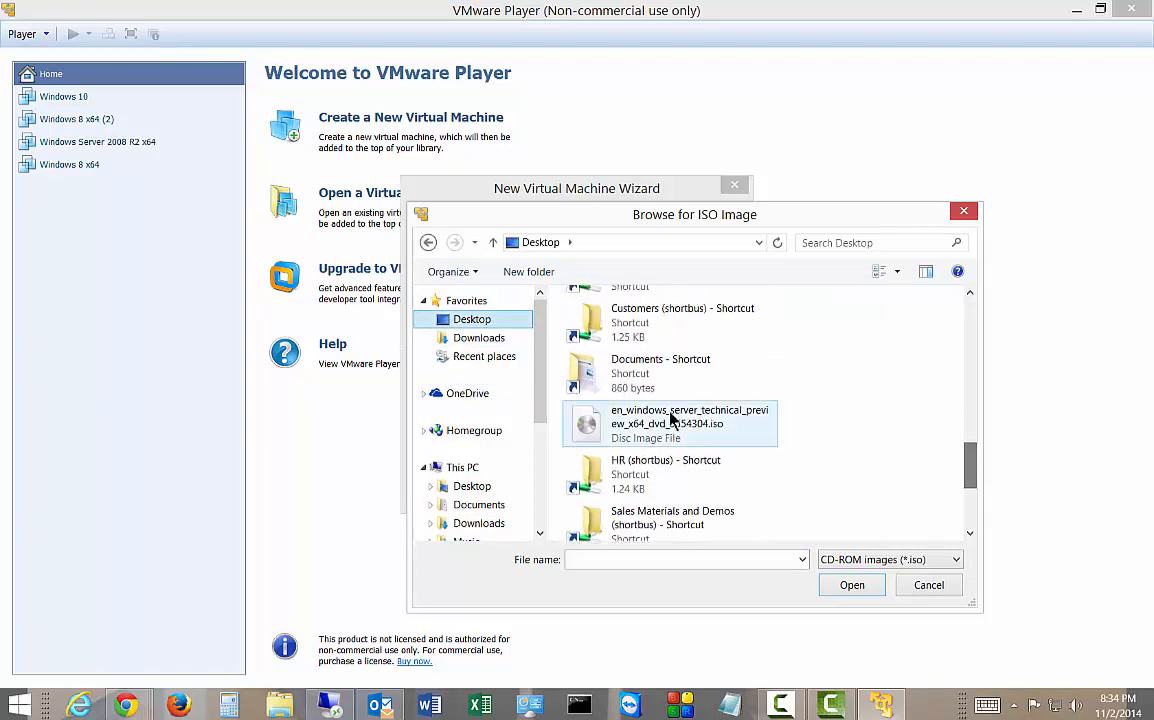
click(851, 584)
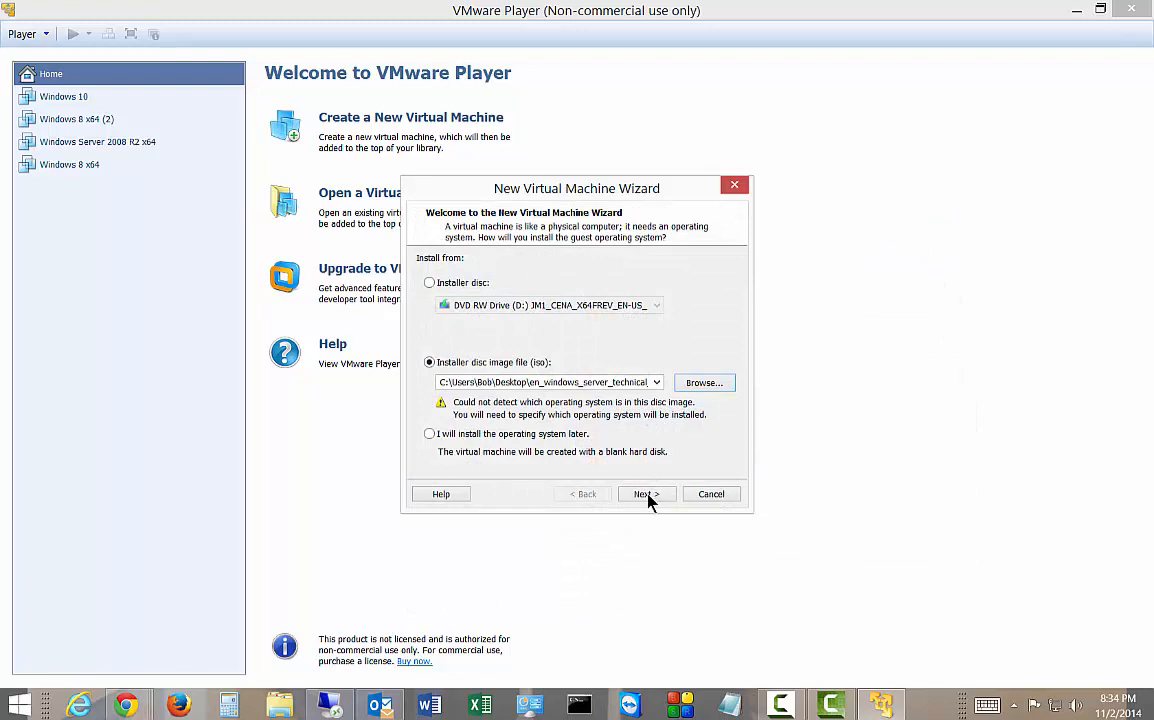
Step: Set the guest version to Windows Server 2012 and name the machine Windows Server 10
click(646, 494)
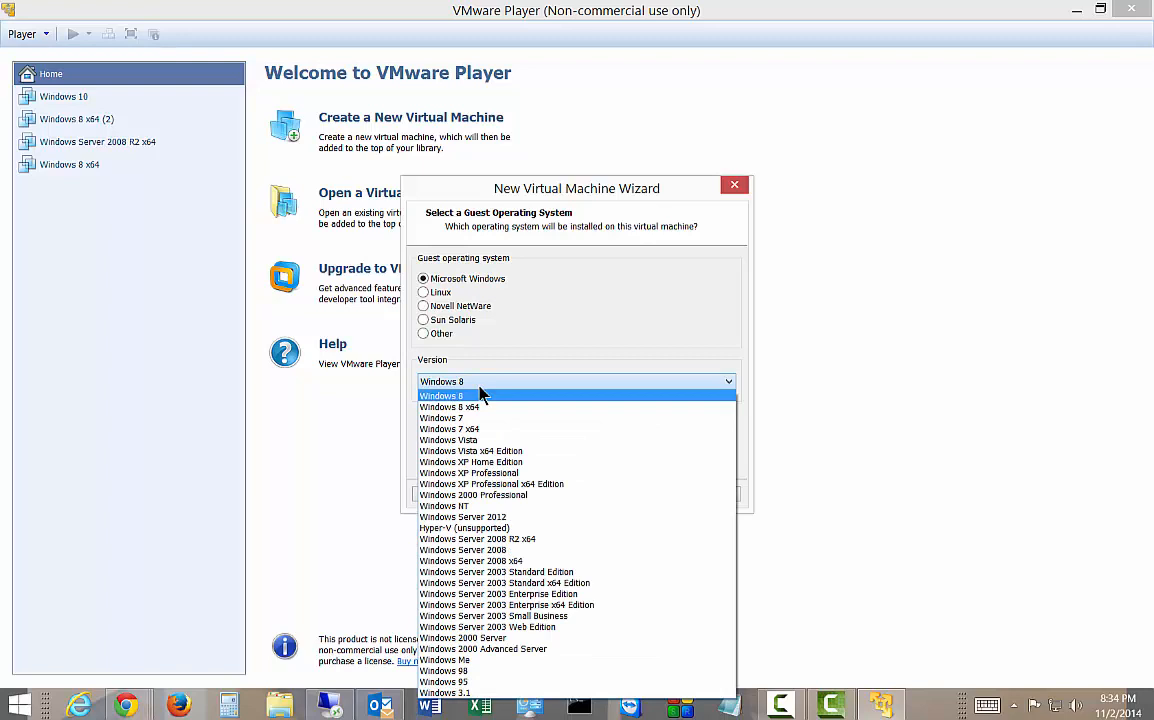
mouse_move(548, 528)
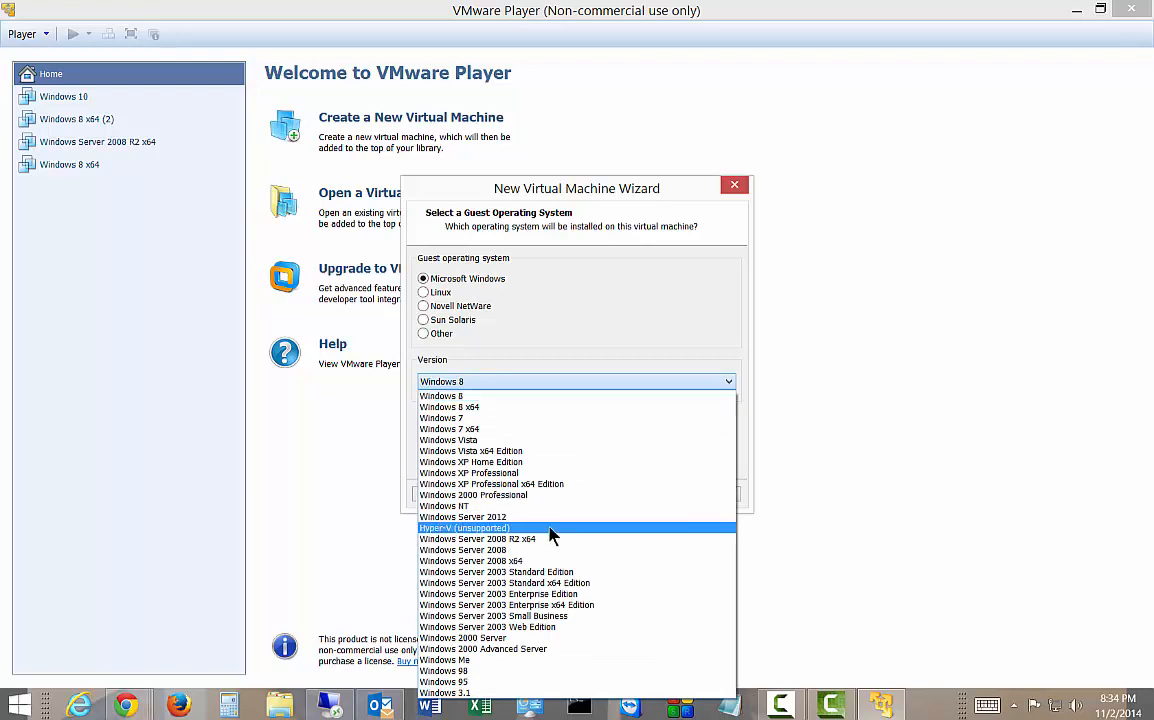
mouse_move(557, 517)
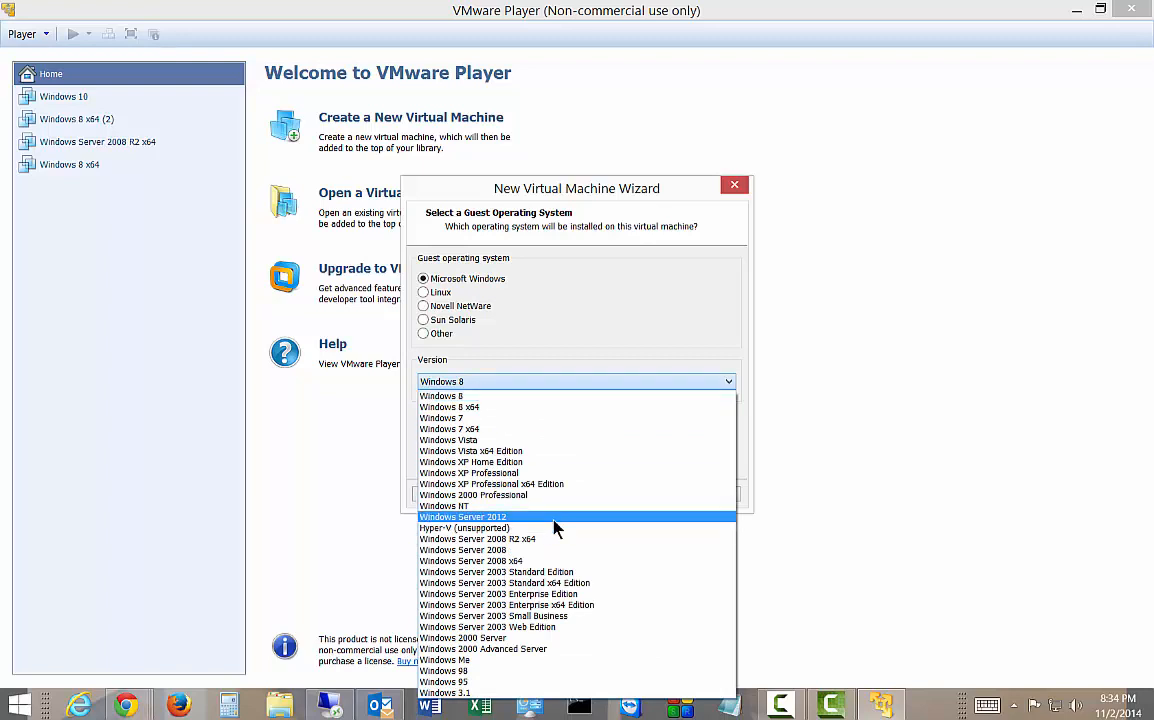
click(462, 517)
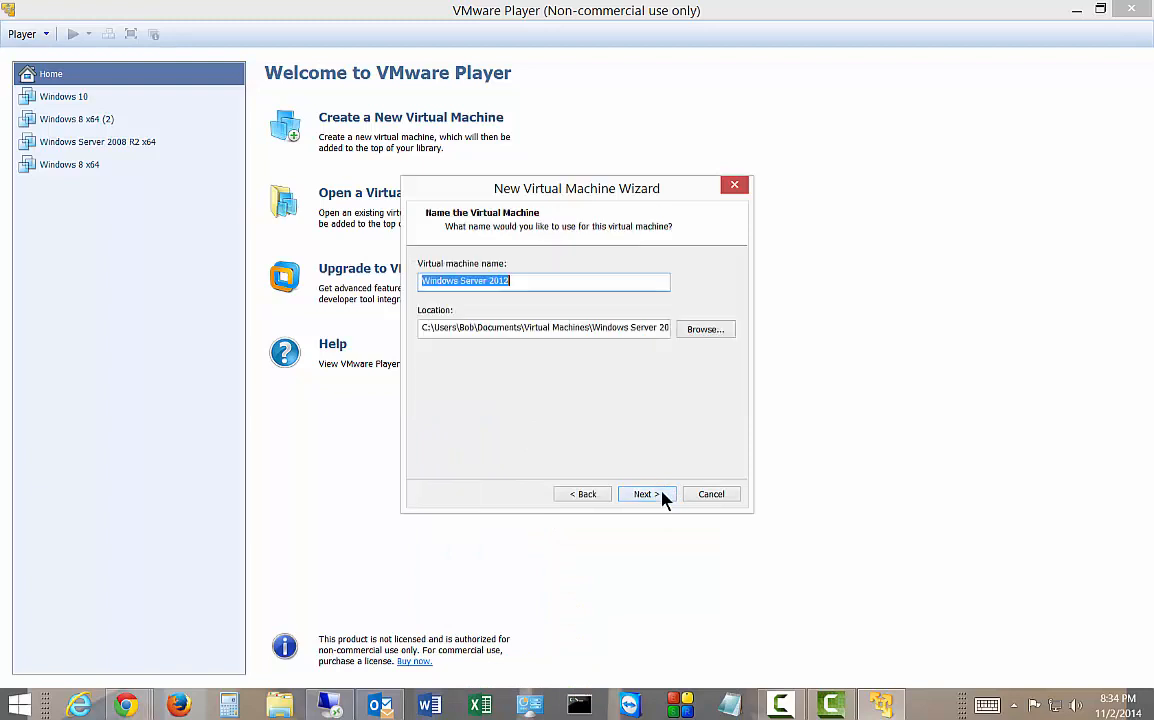
click(540, 281)
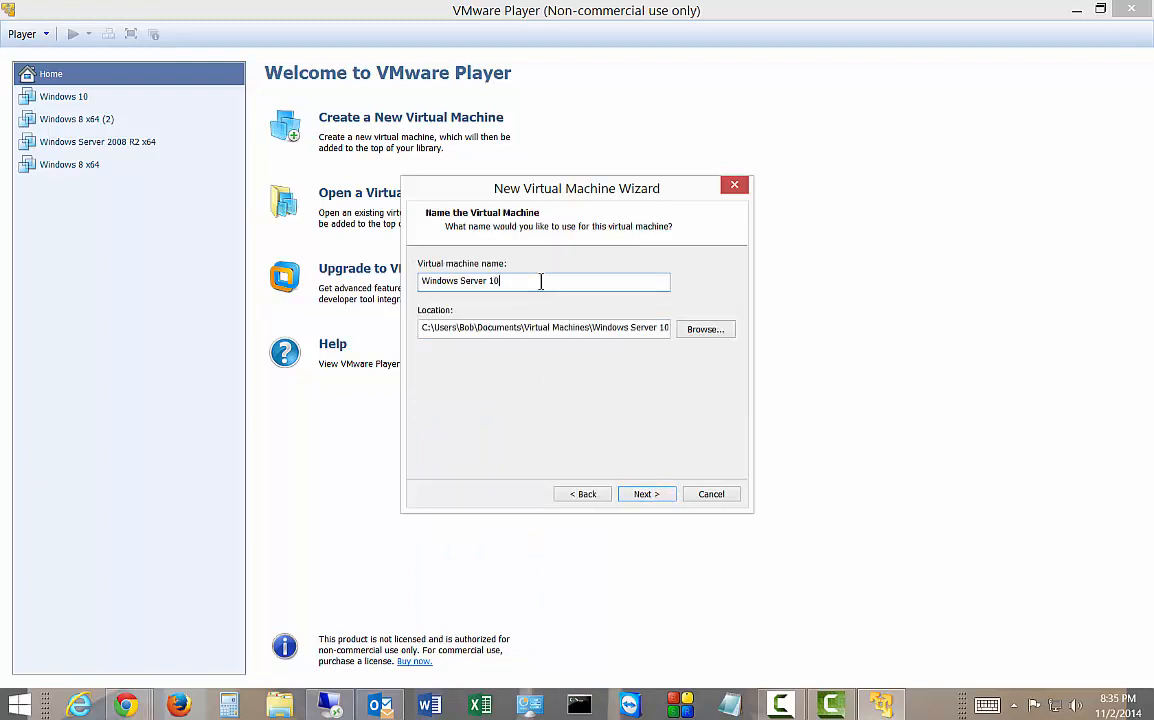
Step: Keep a 60 GB disk split into multiple files and create the machine
click(646, 494)
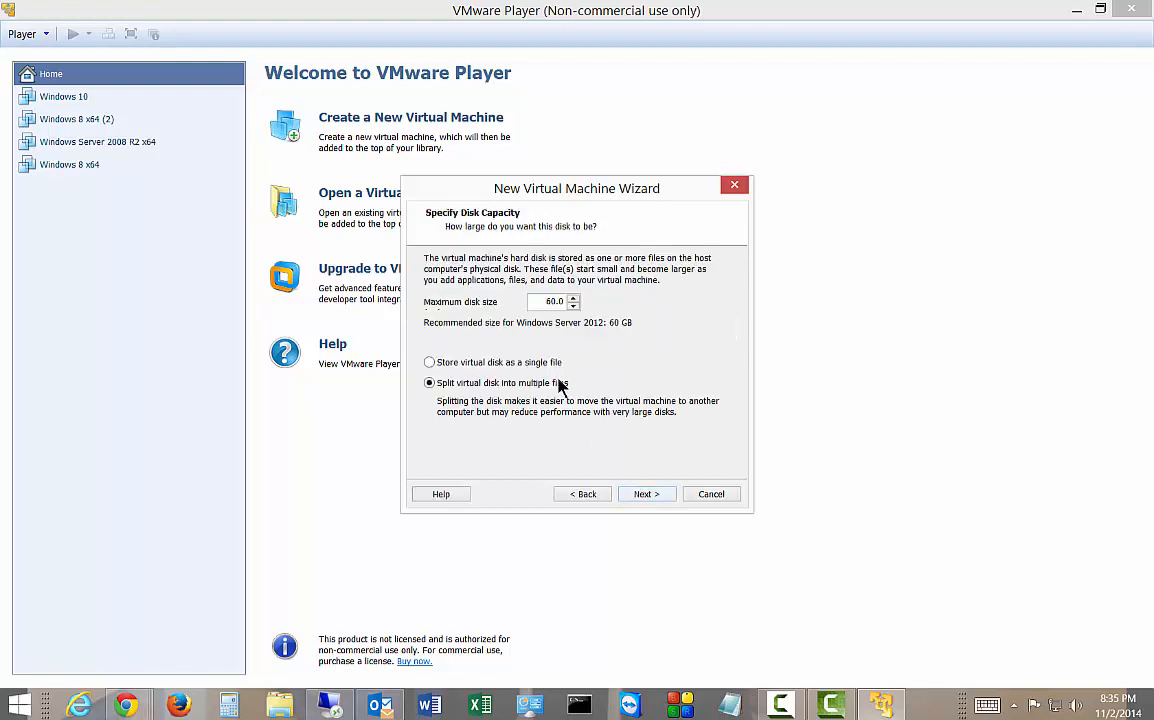
click(543, 301)
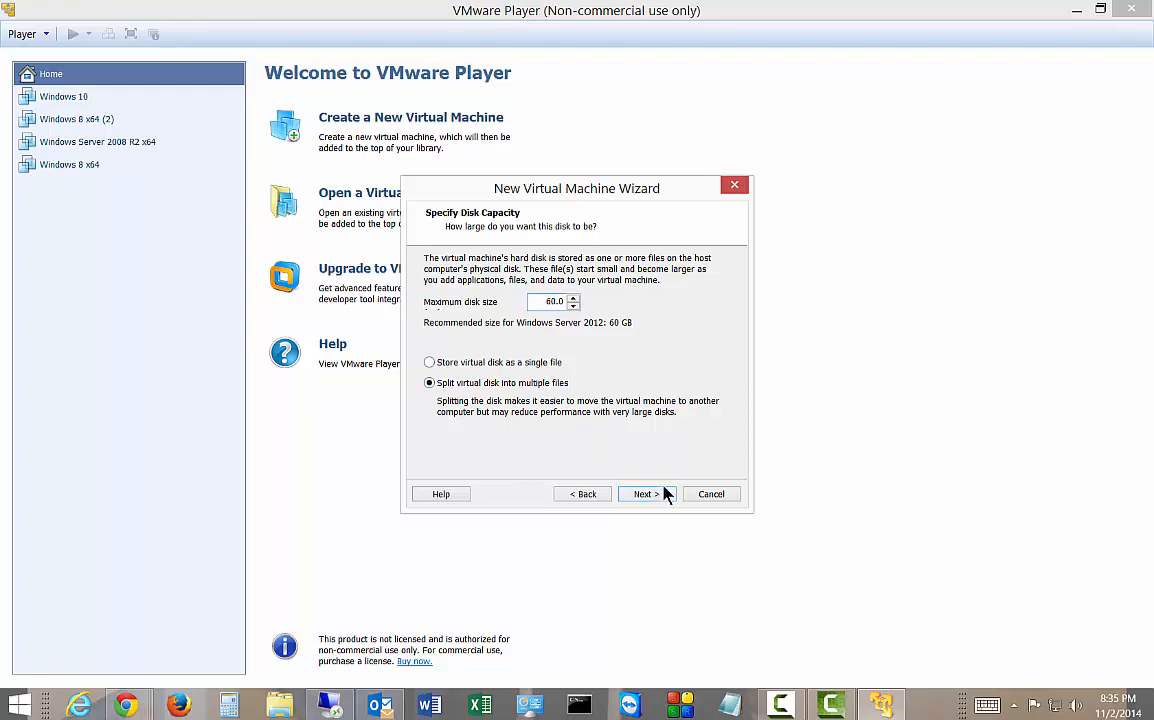
click(645, 494)
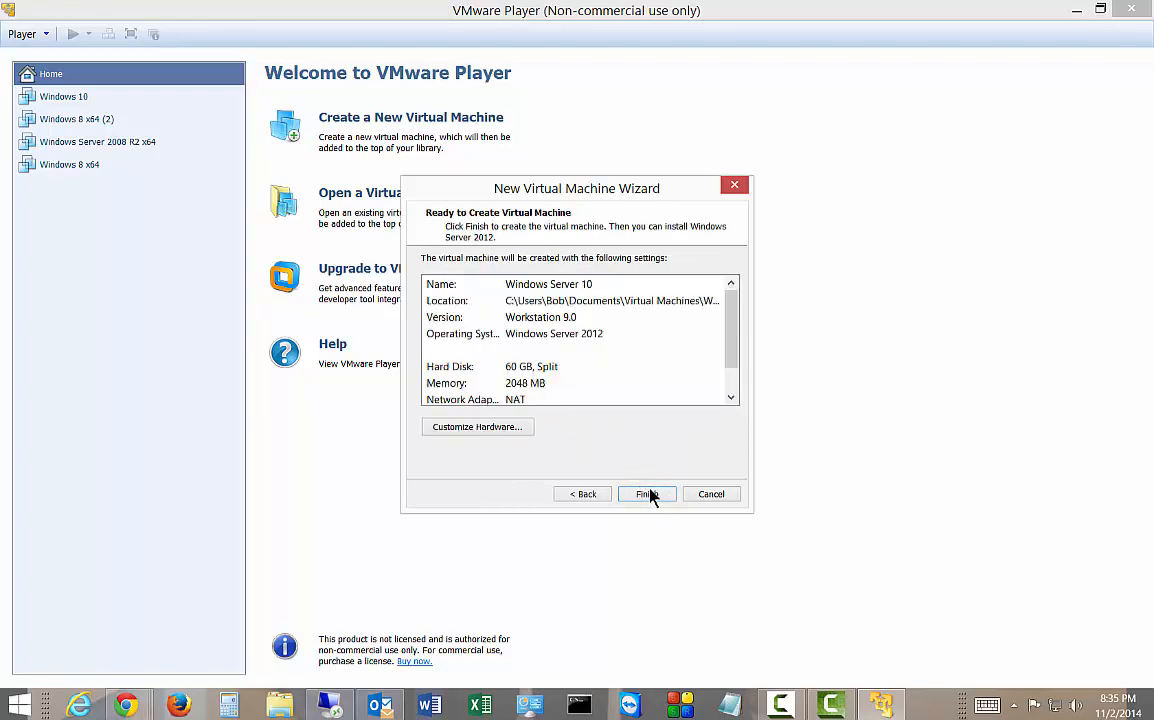
click(645, 494)
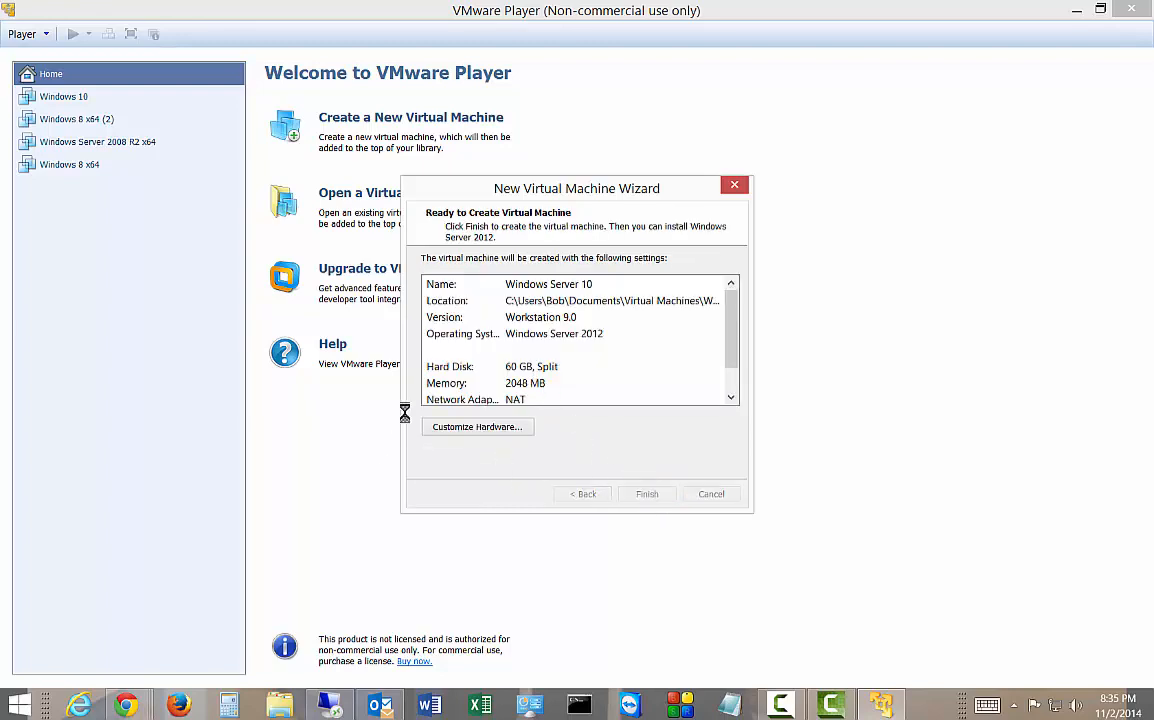
Step: Select Windows Server 10 in the library and power it on
click(647, 494)
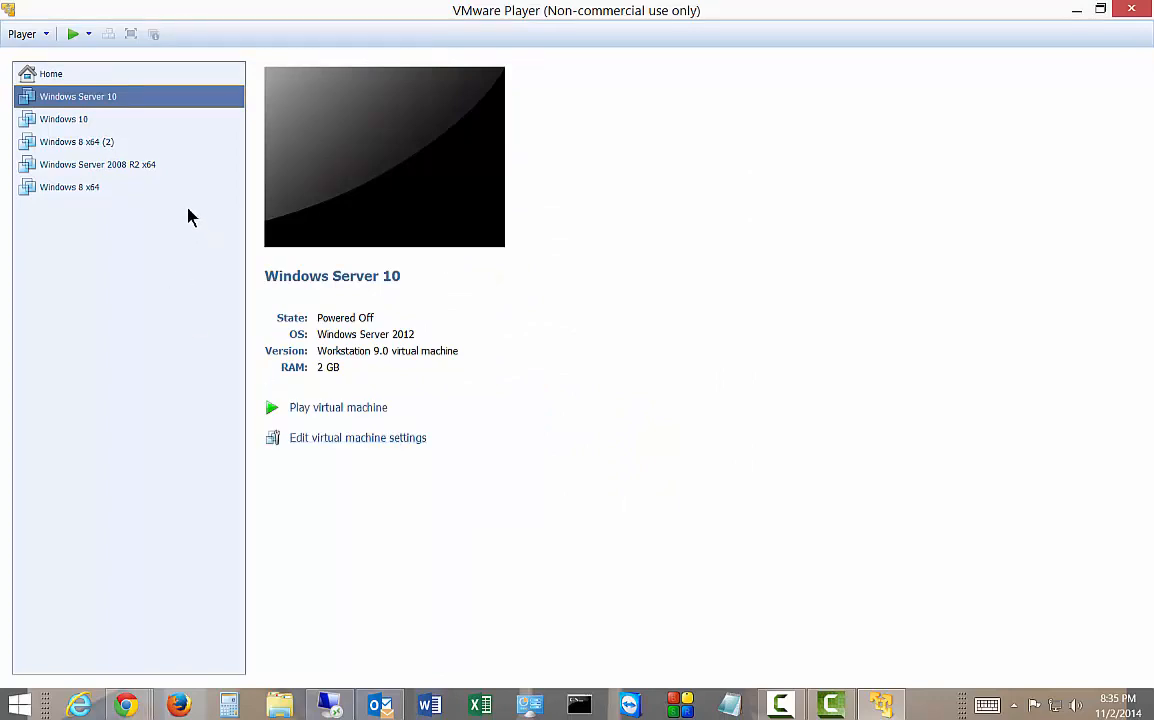
click(338, 407)
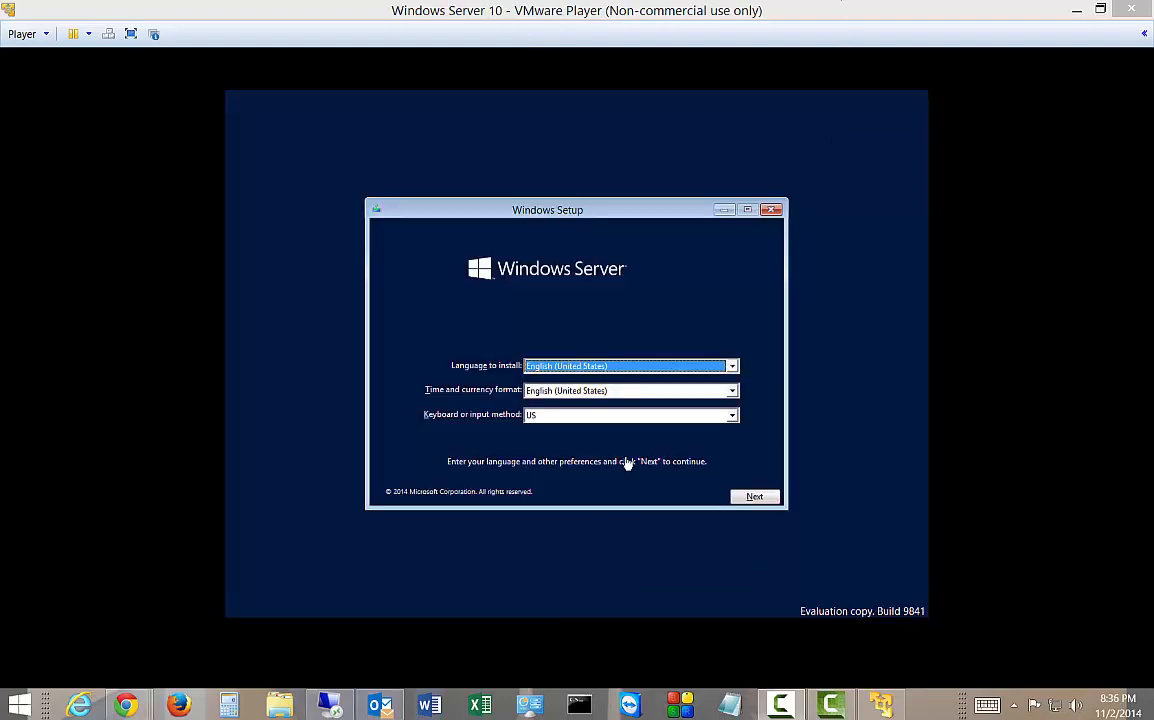
mouse_move(669, 414)
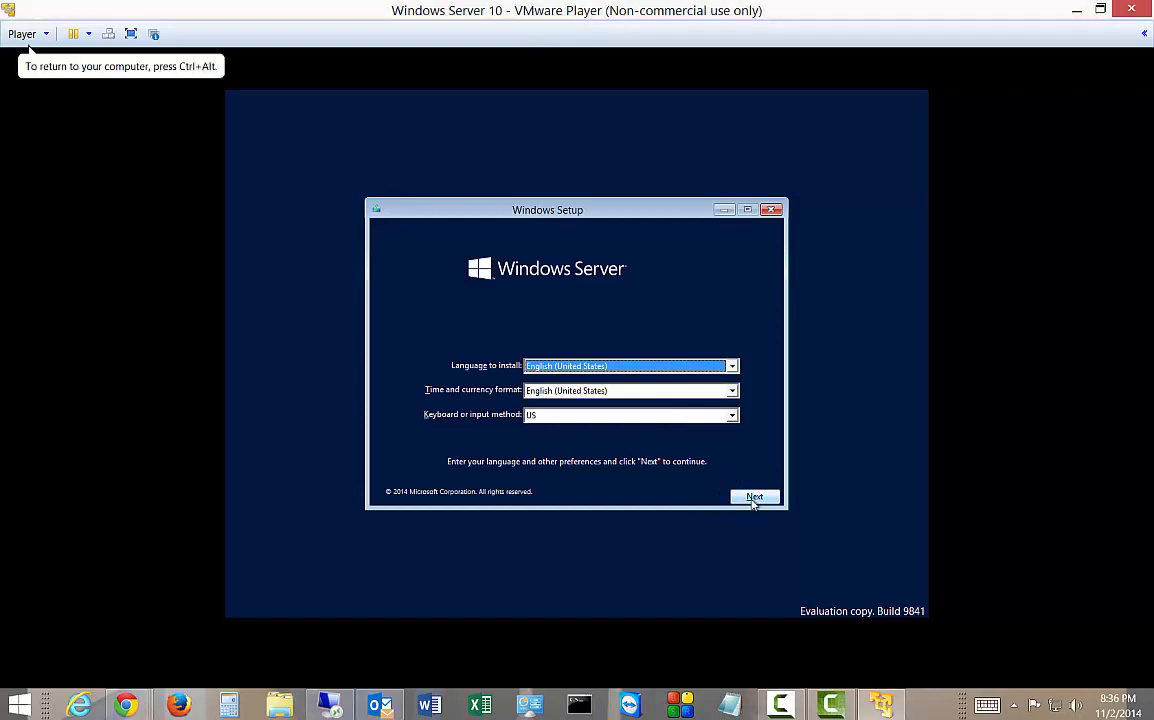
Step: Accept the default language and keyboard settings, then choose Install now
click(754, 496)
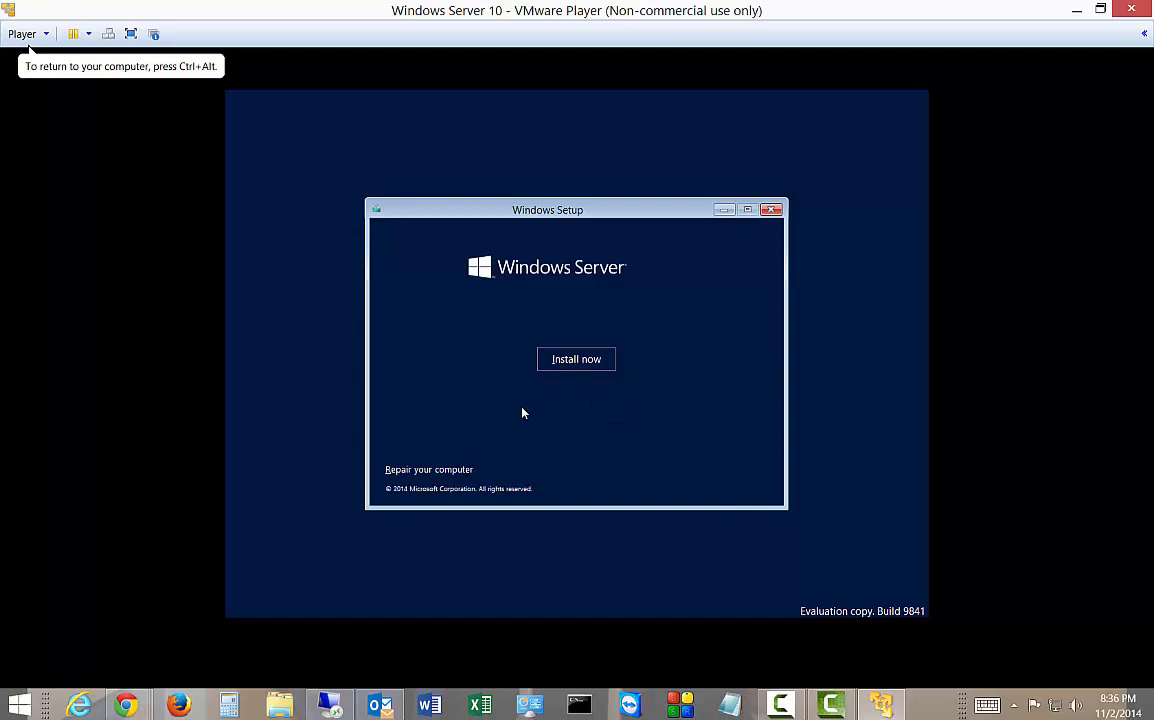
click(575, 359)
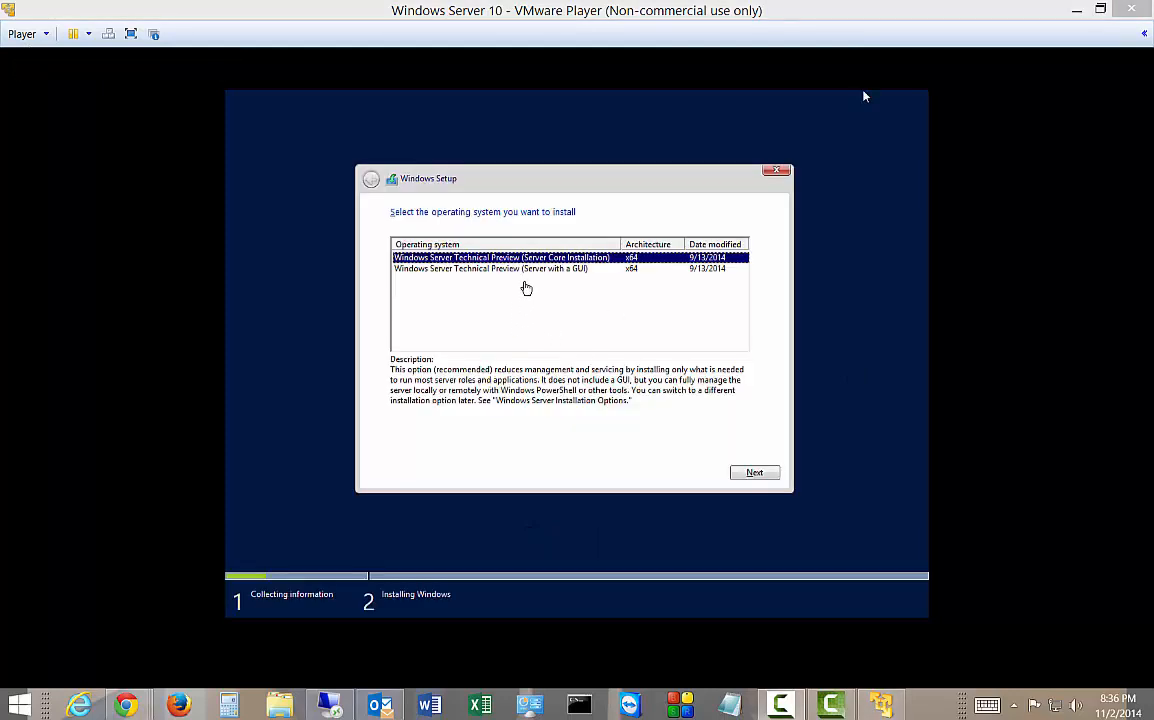
mouse_move(539, 276)
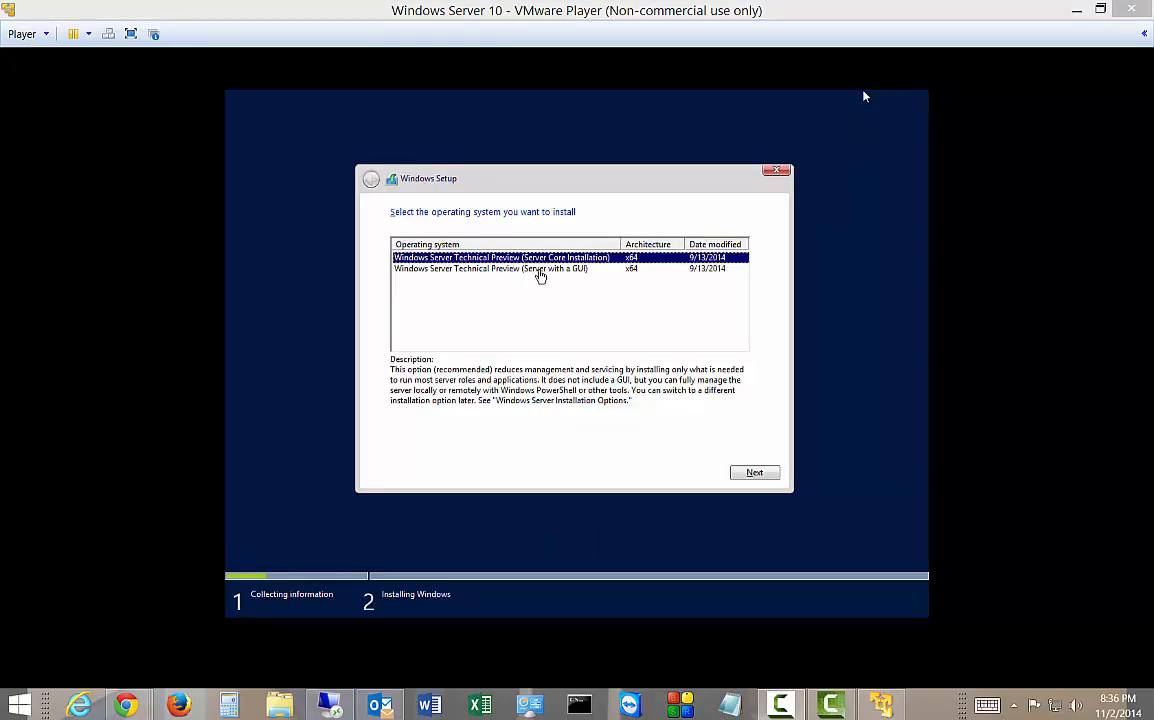
Step: Choose the Server with a GUI edition and accept the license terms
click(526, 268)
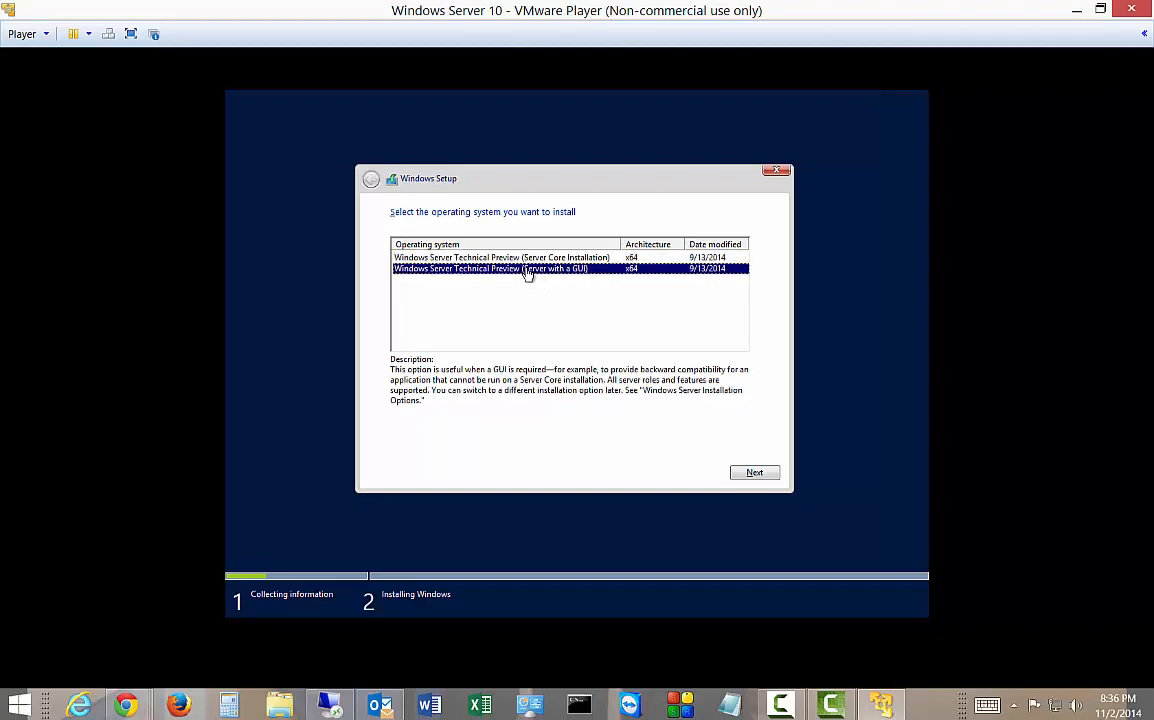
click(754, 472)
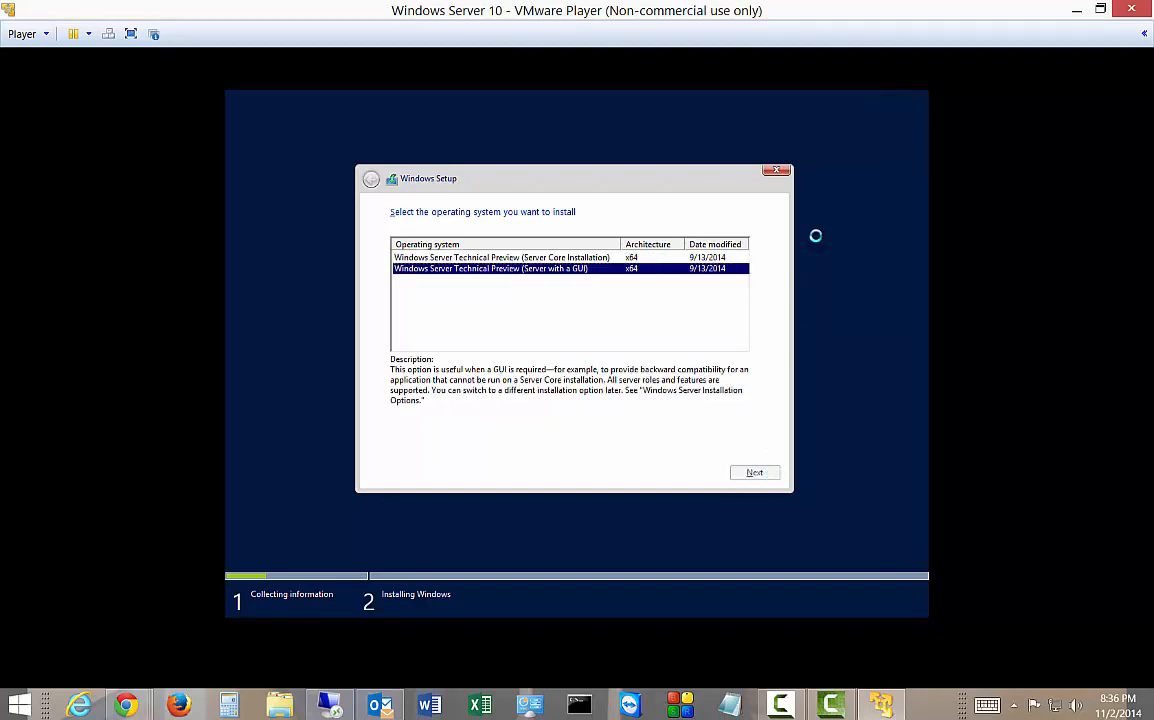
click(754, 472)
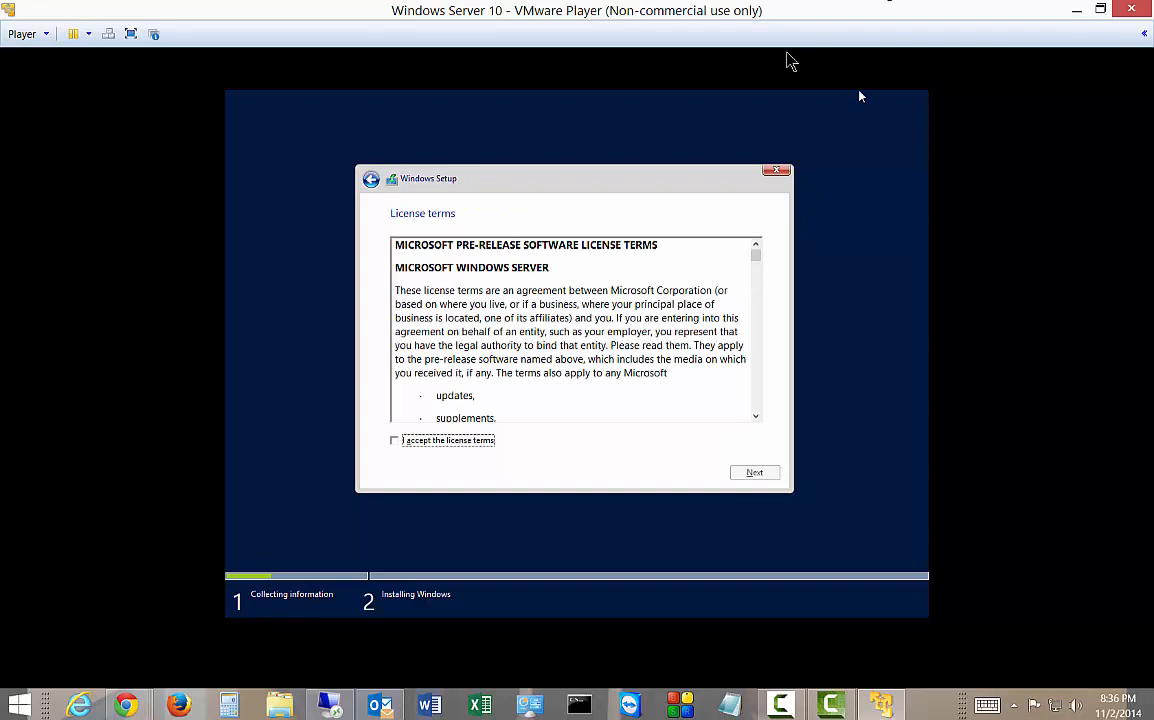
click(394, 440)
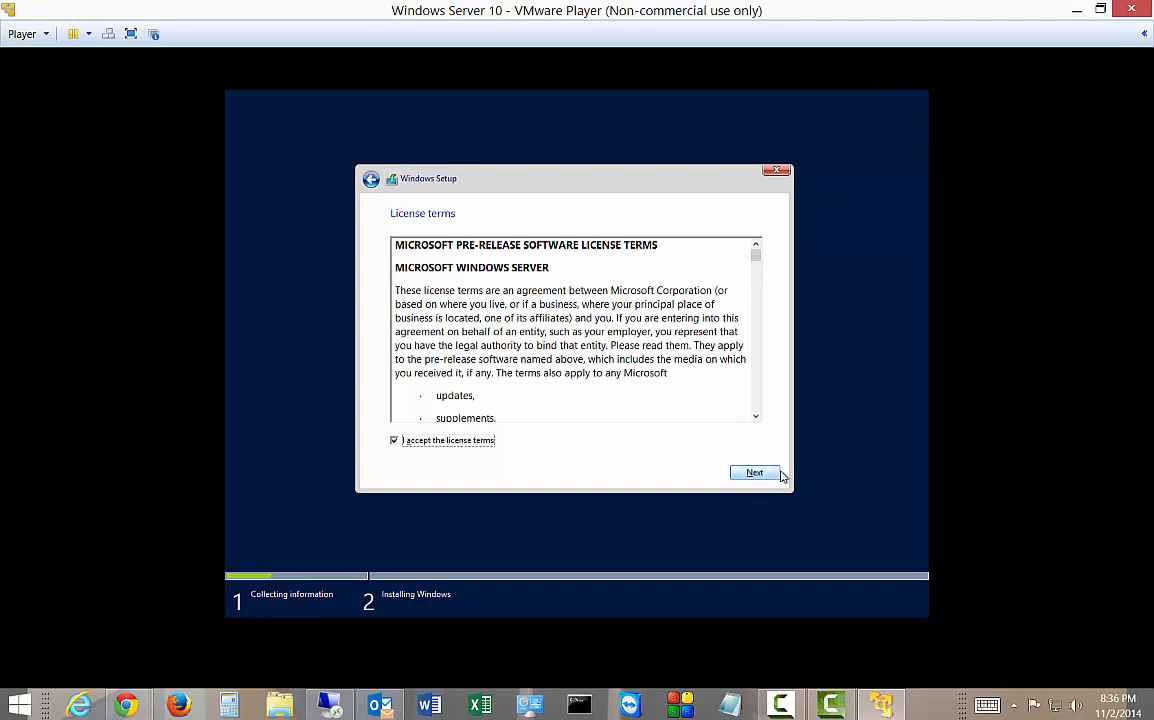
Step: Run a custom installation onto the unallocated 60 GB Drive 0
click(754, 472)
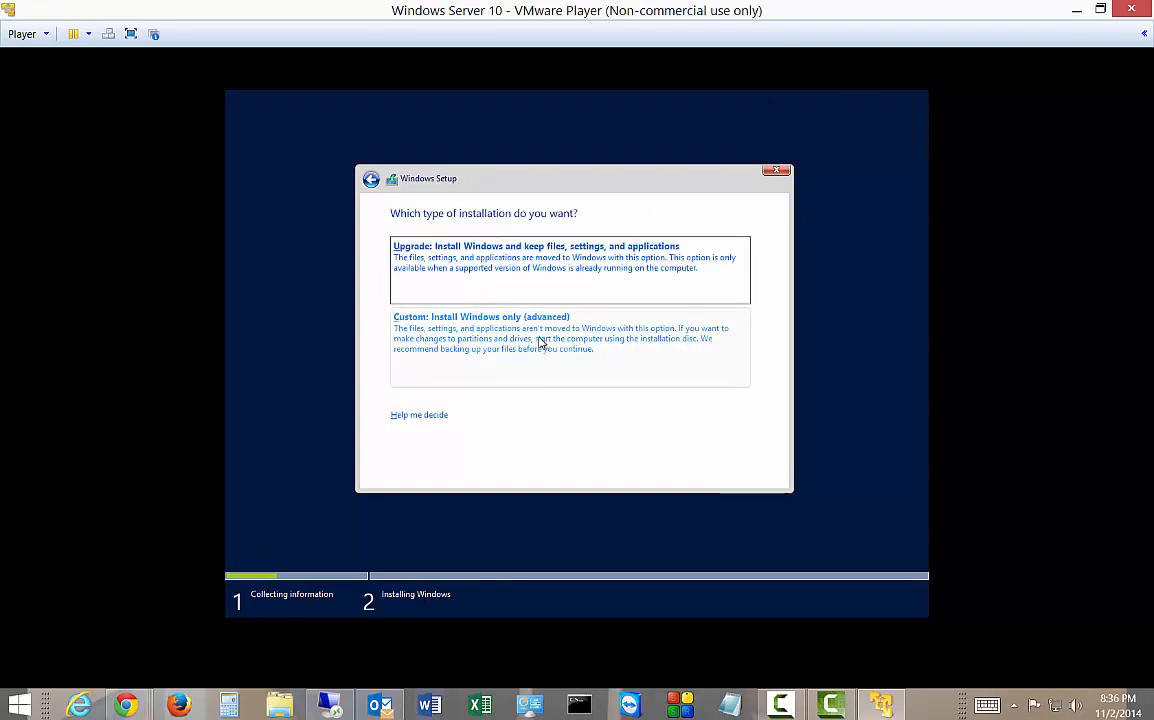
click(541, 340)
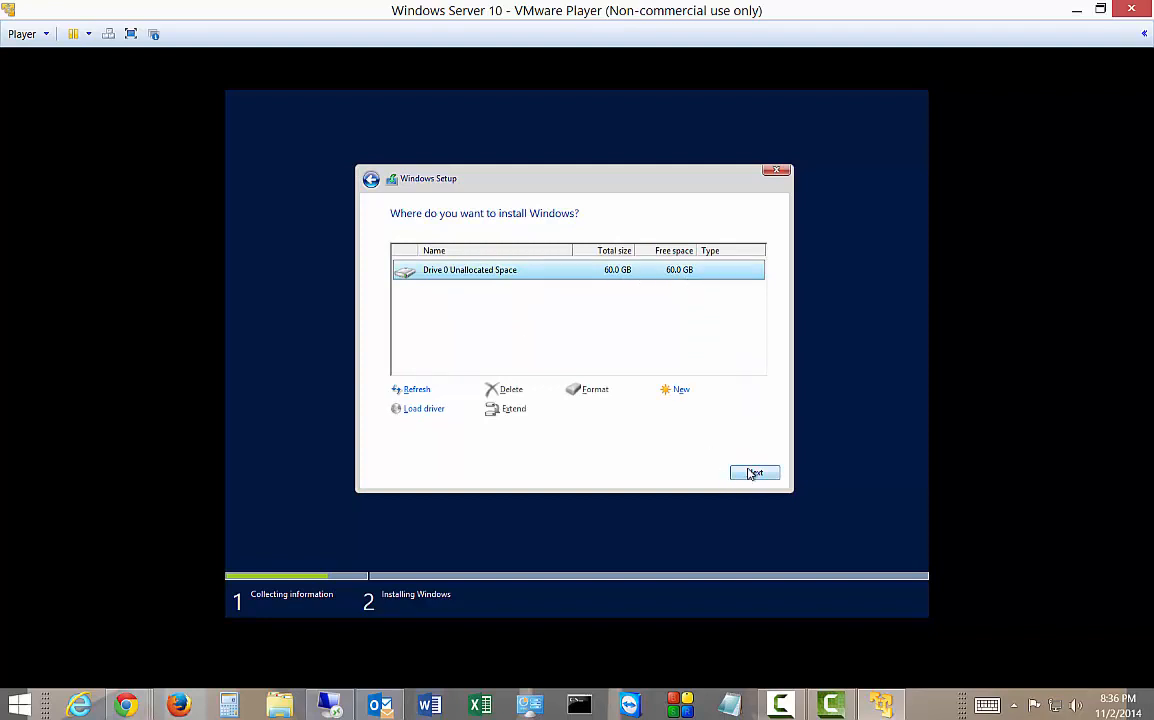
click(754, 473)
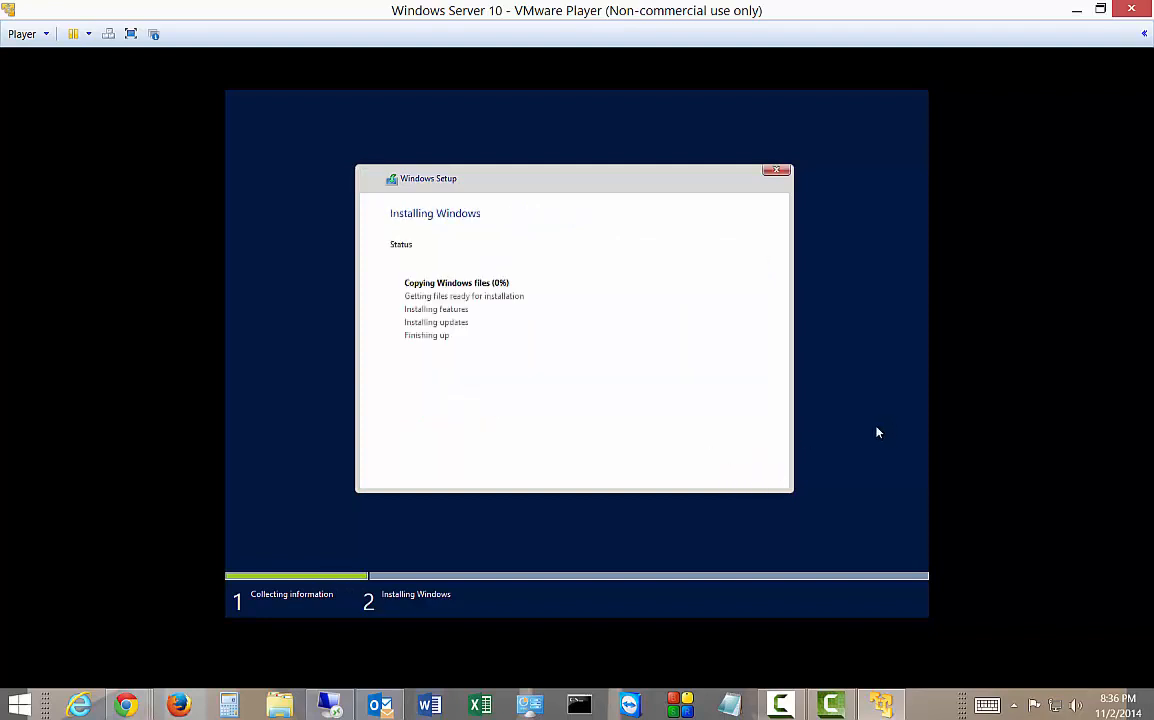
mouse_move(708, 353)
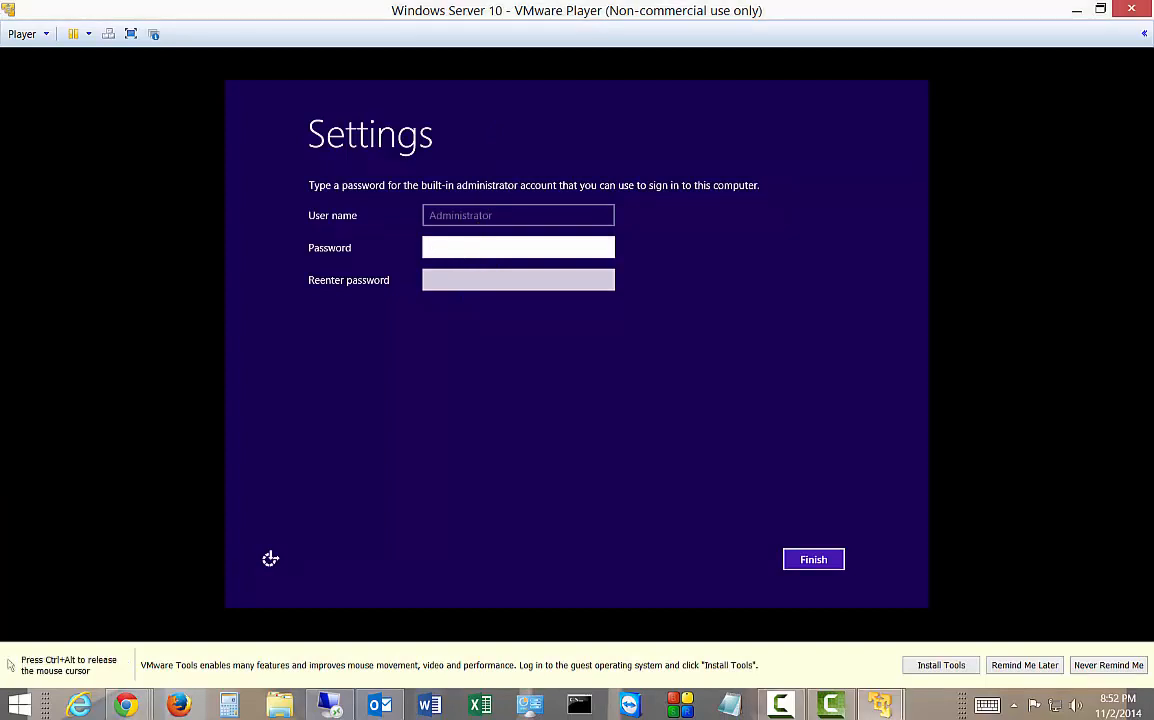
Step: Enter the Administrator password in both fields and finish the settings screen
click(518, 247)
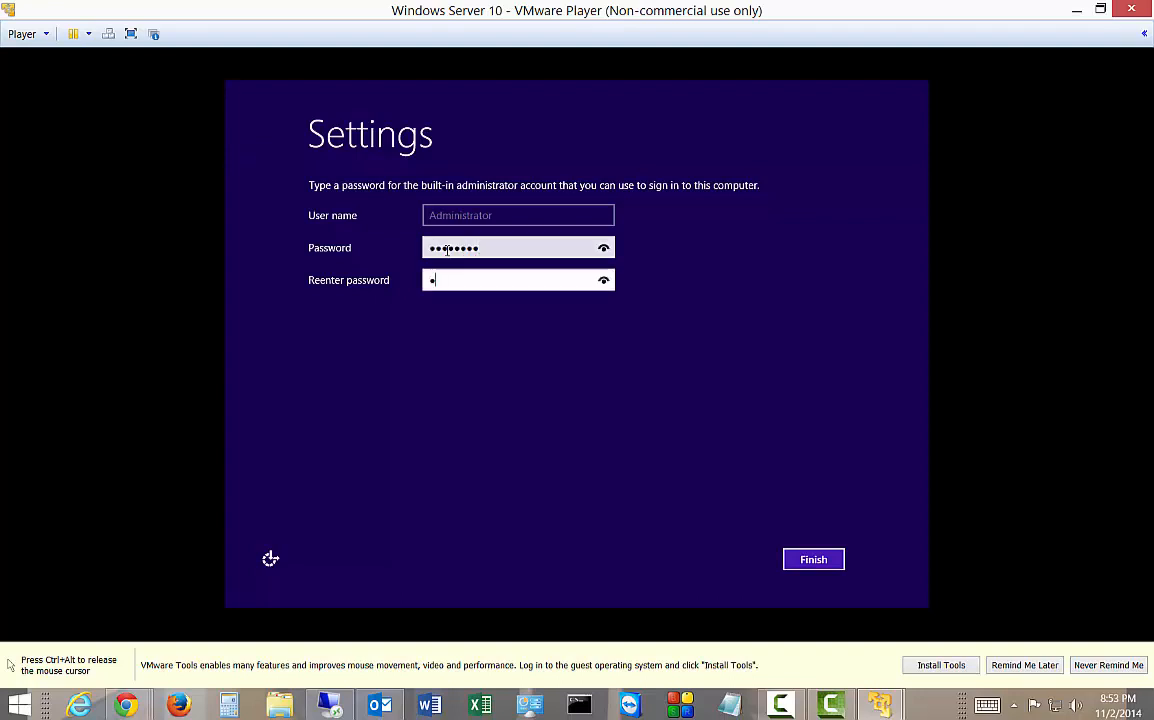
text(password)
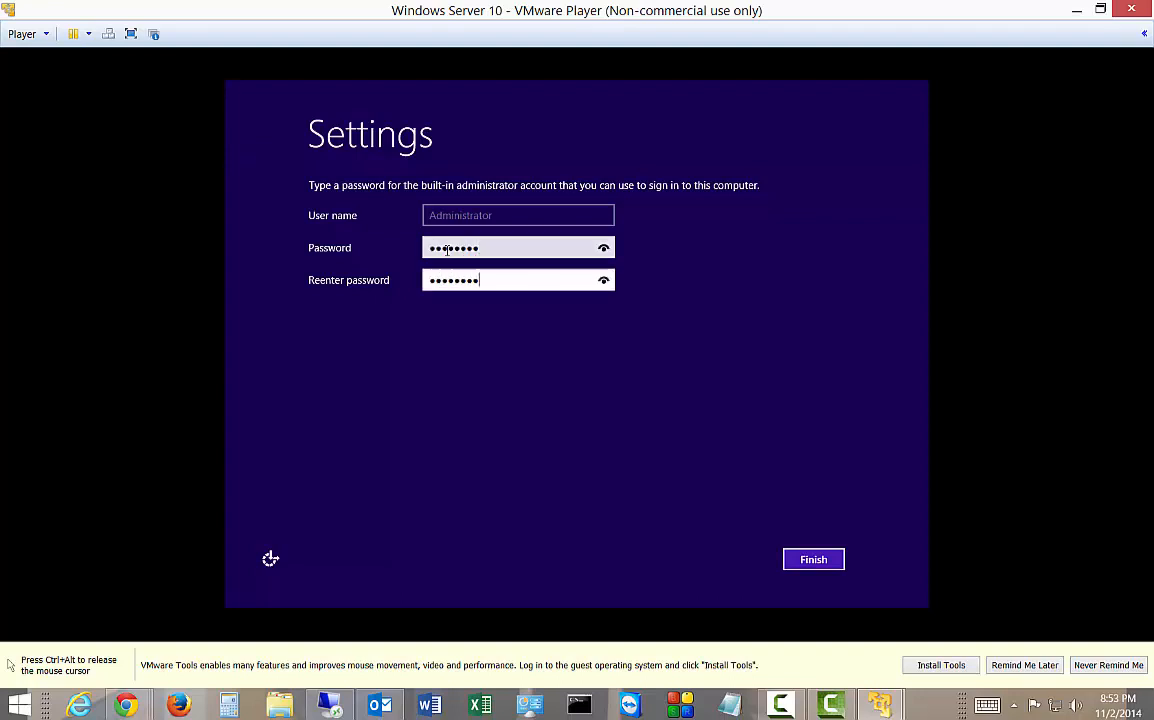
mouse_move(902, 499)
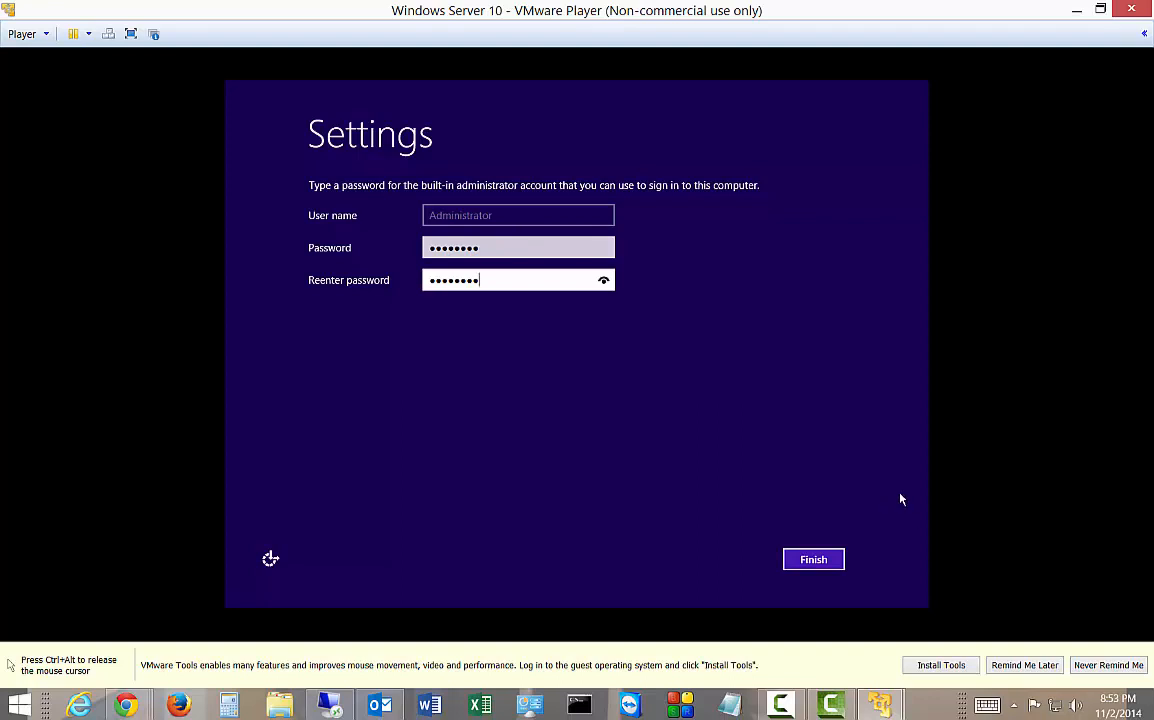
click(813, 559)
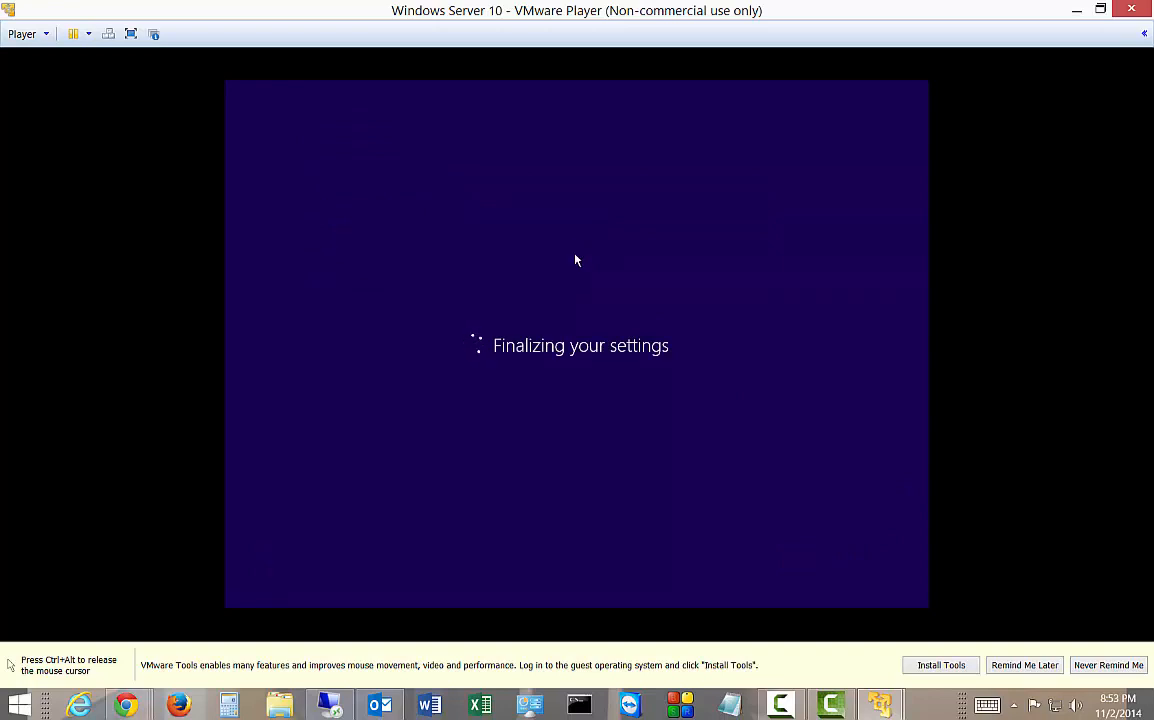
mouse_move(702, 229)
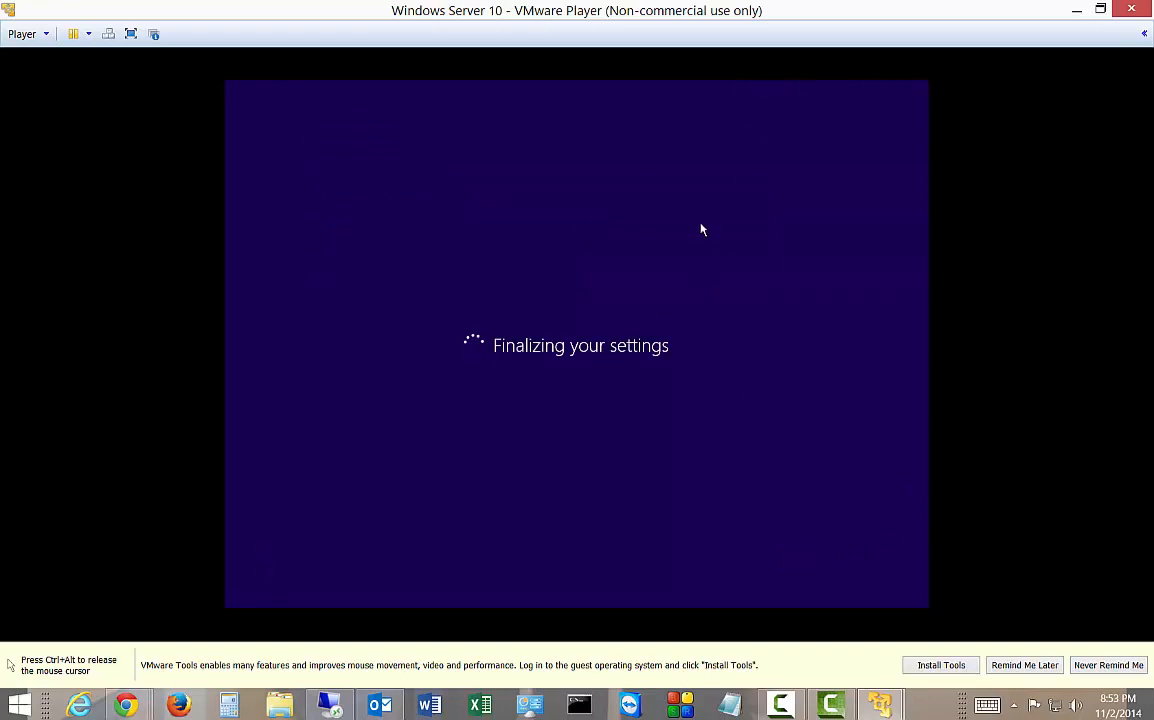
mouse_move(679, 101)
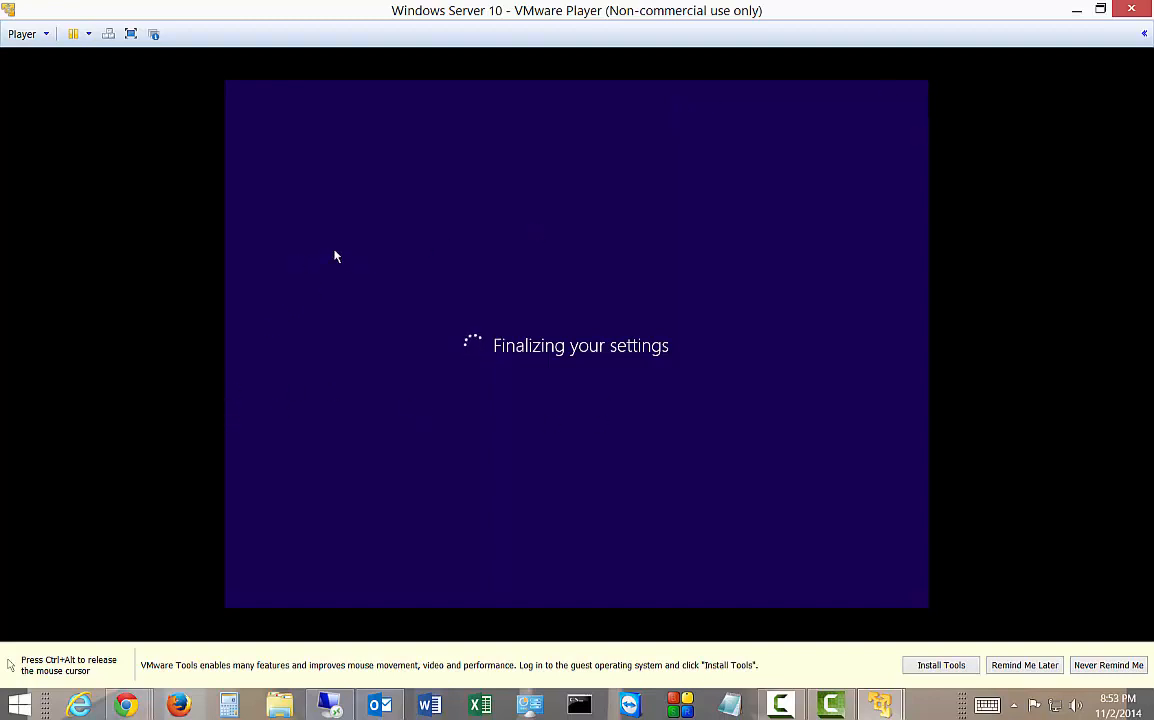
mouse_move(490, 244)
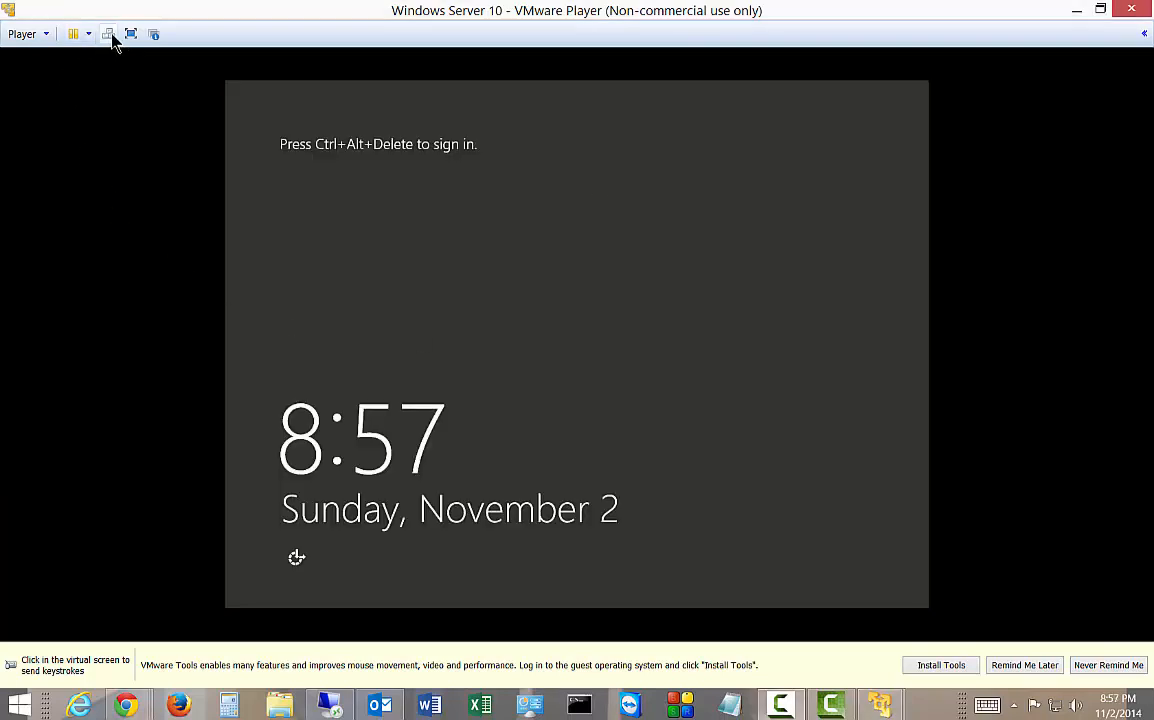
Step: Send Ctrl+Alt+Delete and sign in as Administrator with the password
key(ctrl+alt+delete)
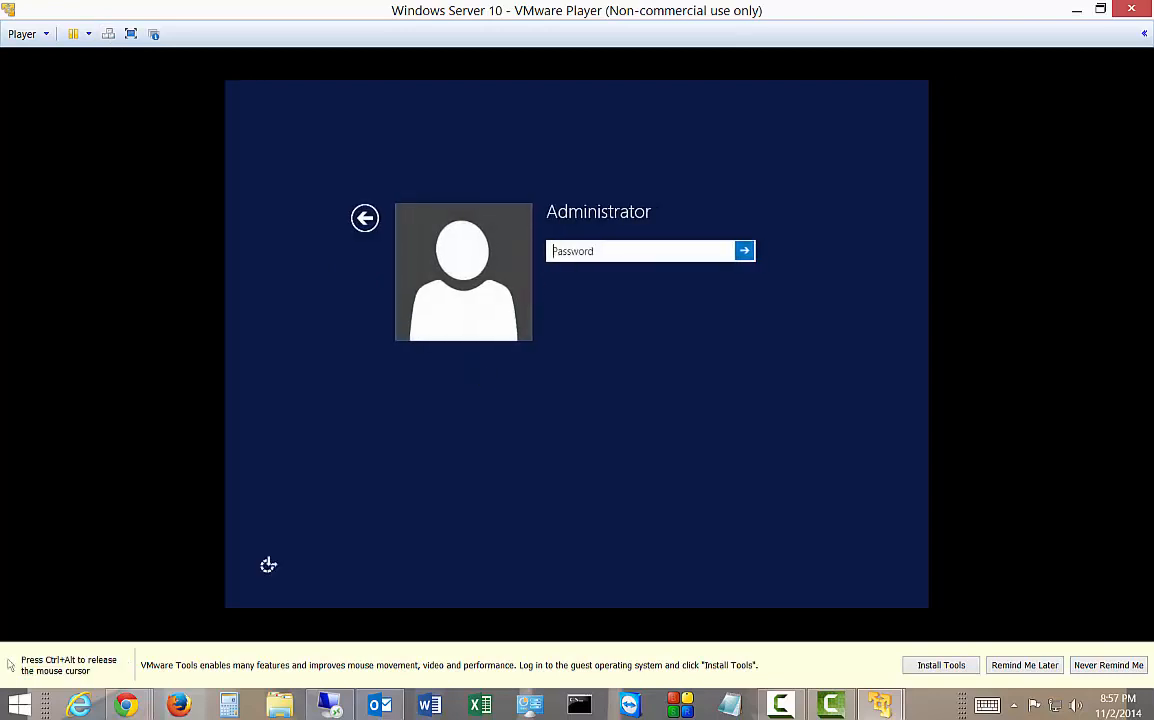
text(password)
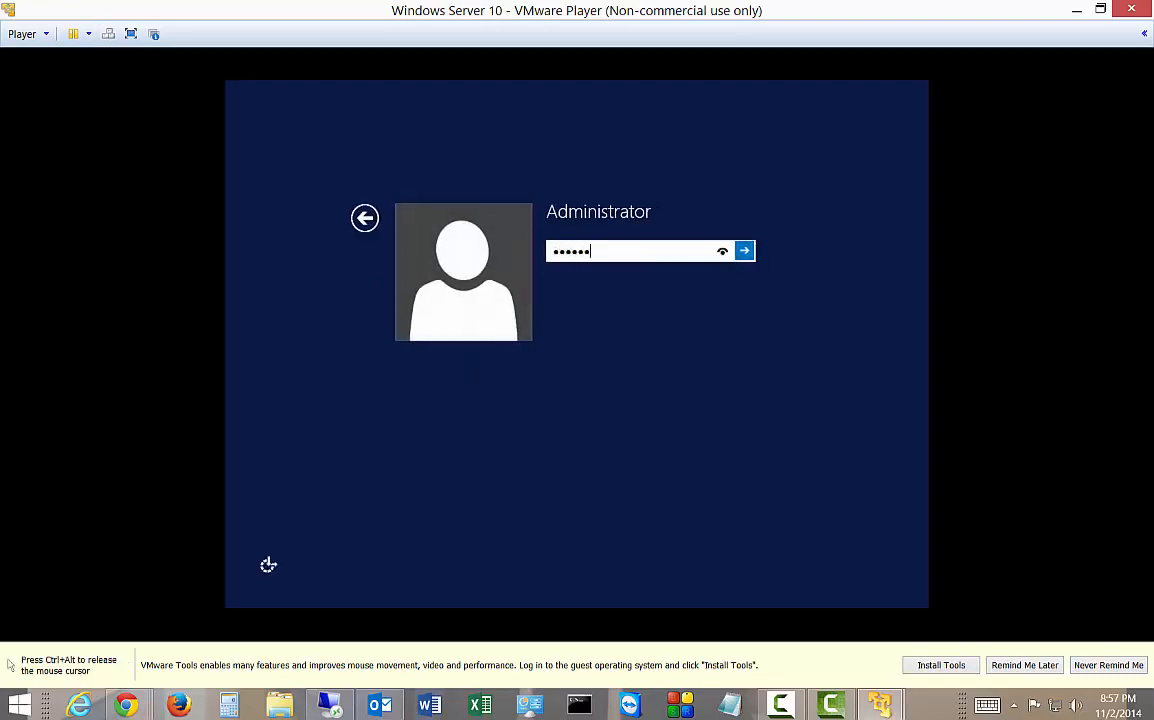
click(743, 251)
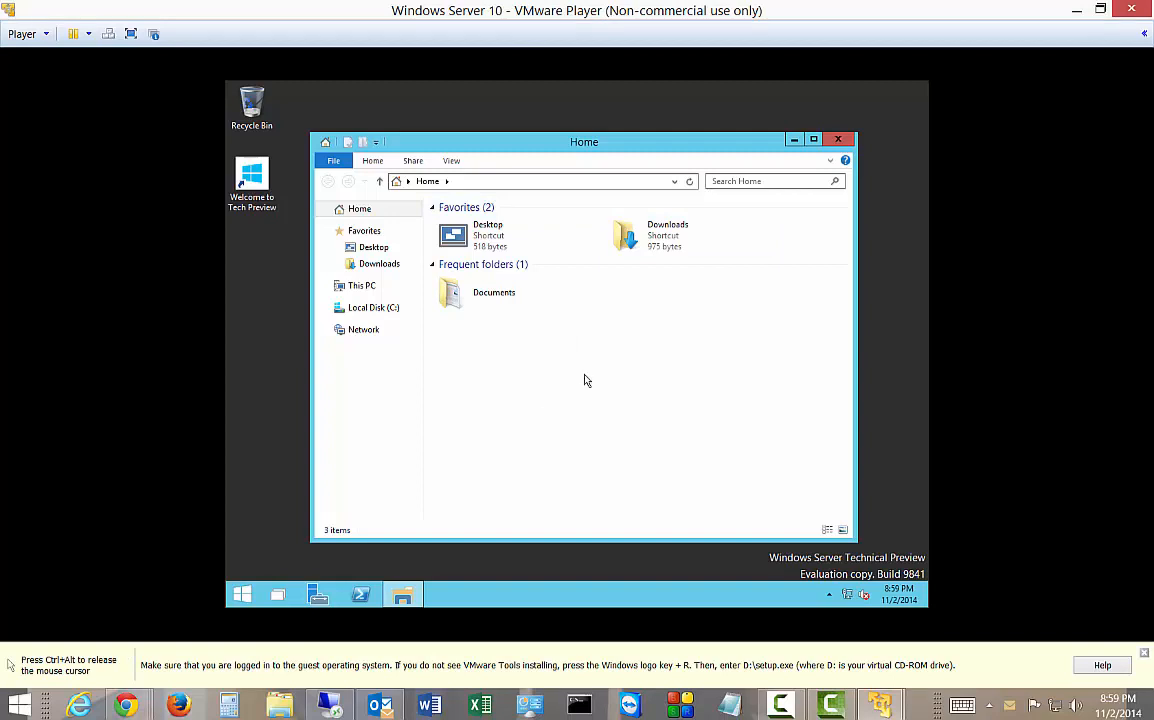
Step: Open the Desktop favourite in File Explorer
click(488, 234)
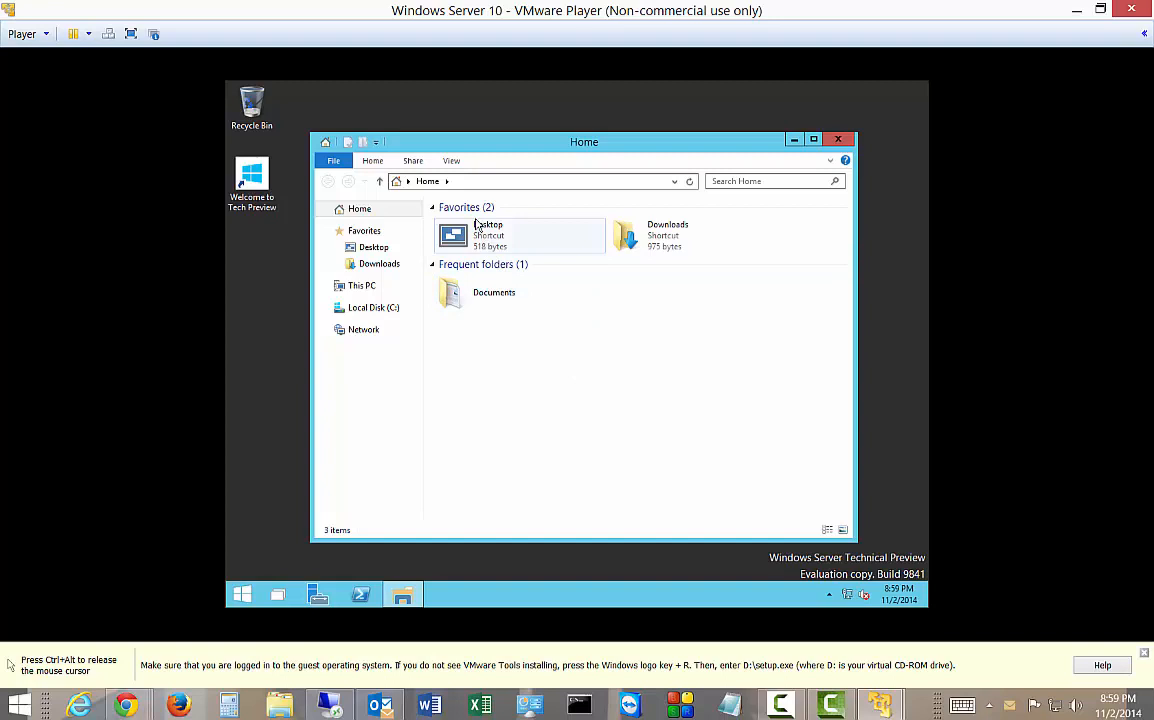
click(488, 235)
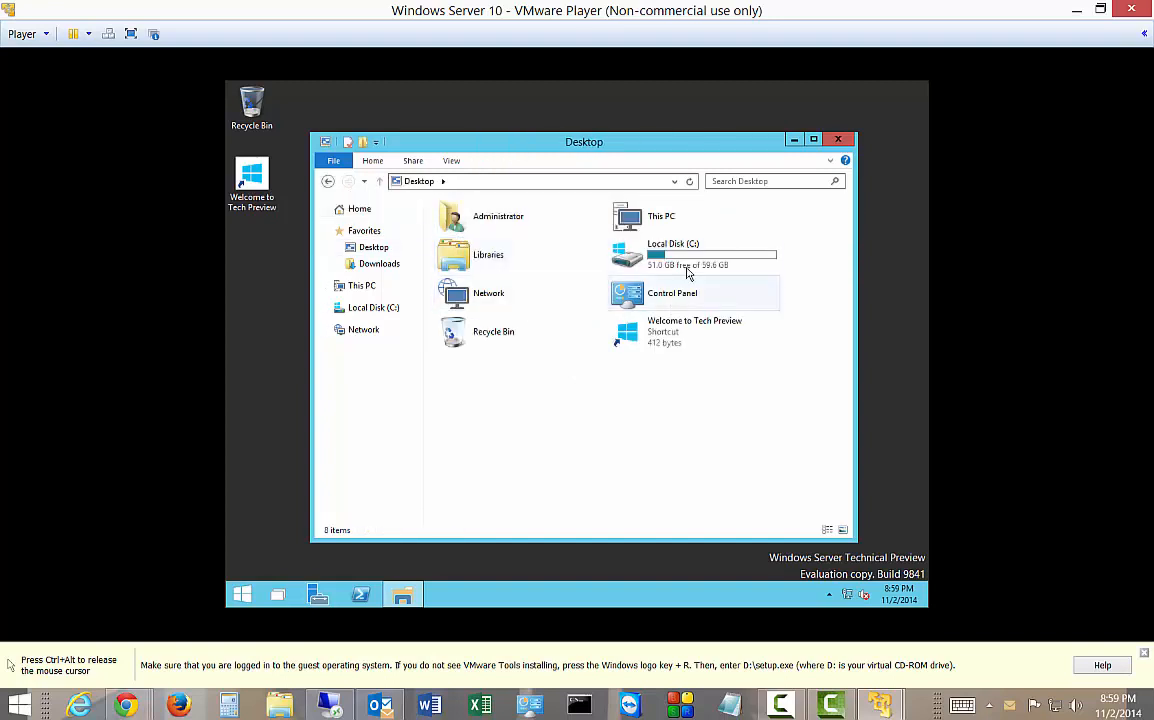
mouse_move(566, 374)
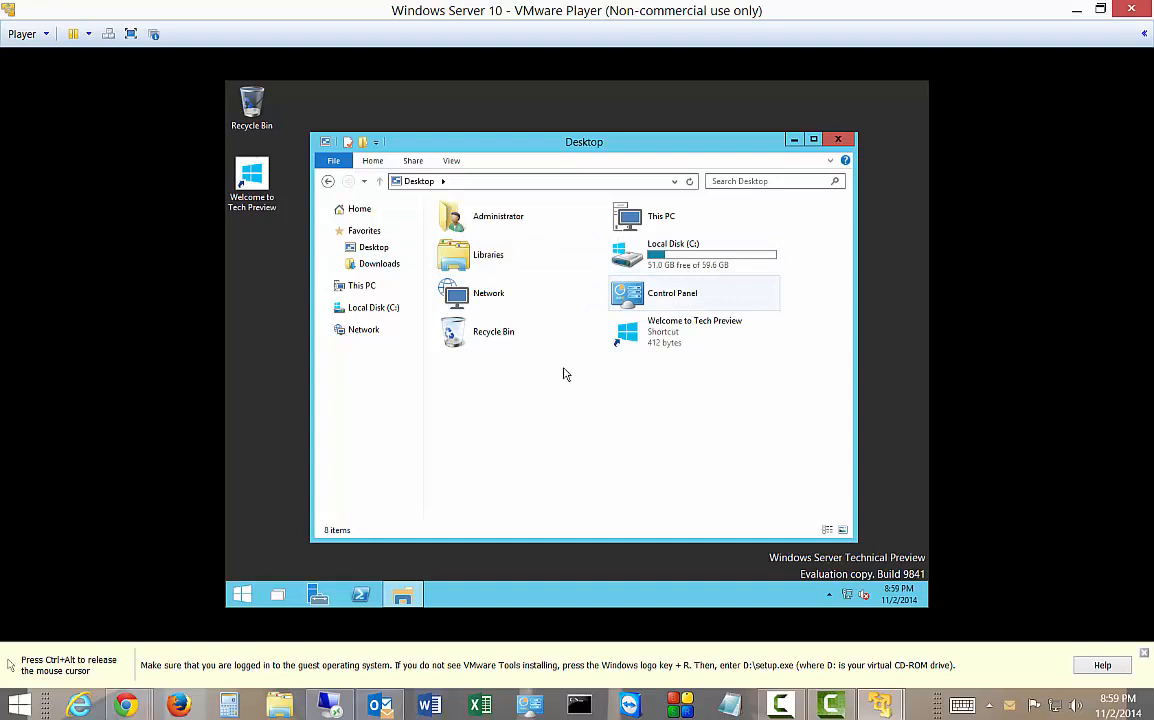
Step: Open Start, All Apps, and the Administrative Tools group, then scroll its list
click(241, 594)
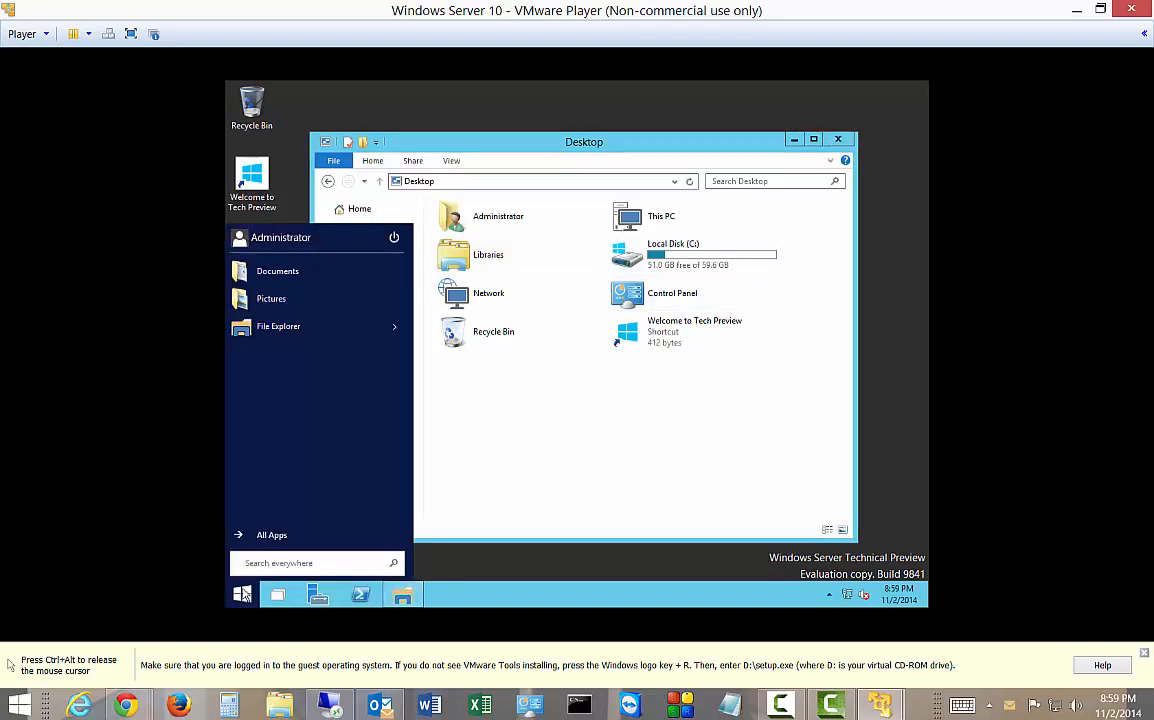
mouse_move(290, 477)
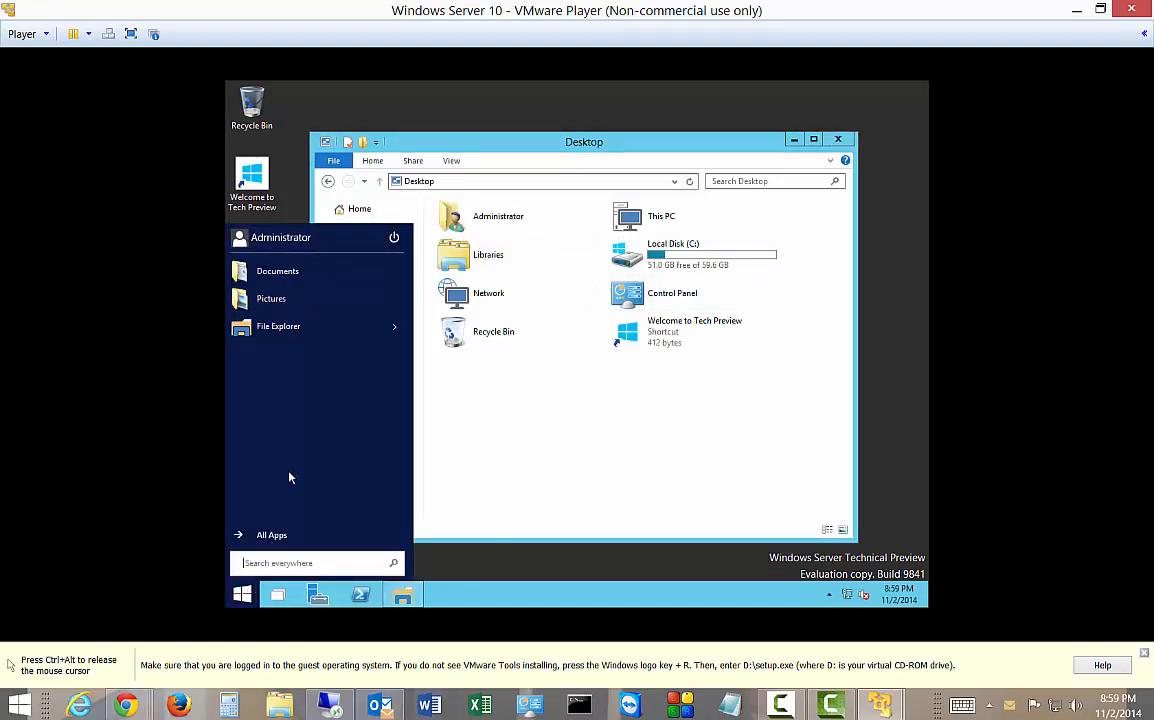
click(272, 535)
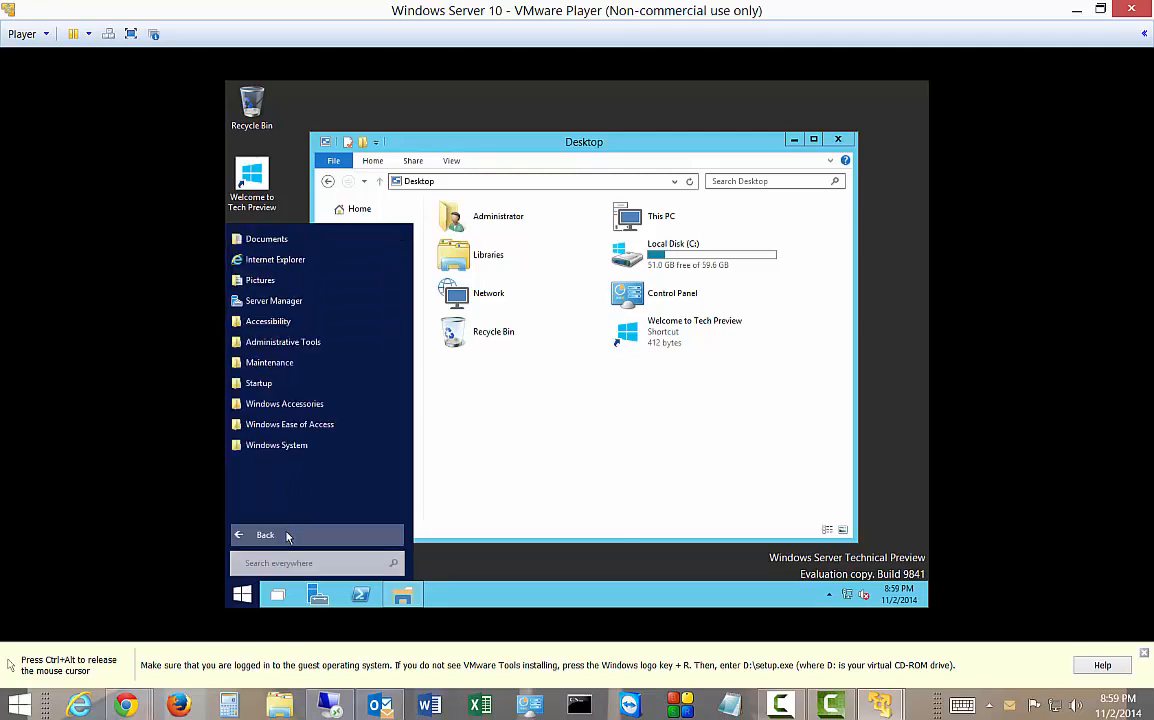
click(283, 341)
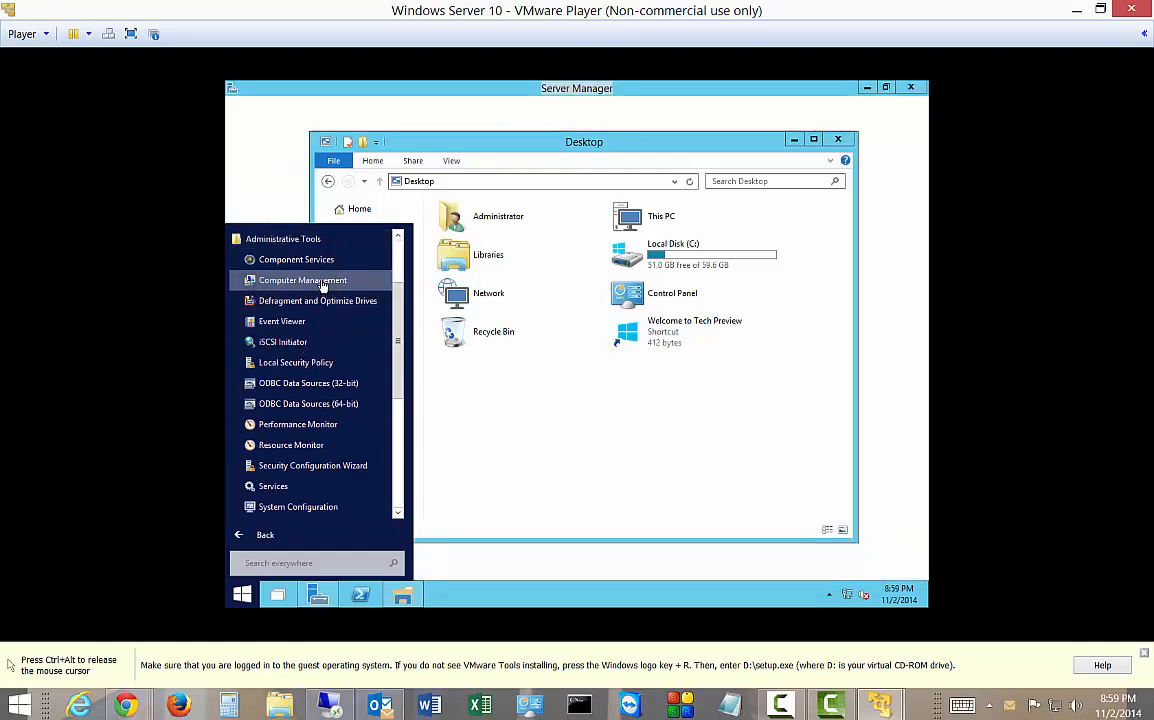
scroll(down, 3)
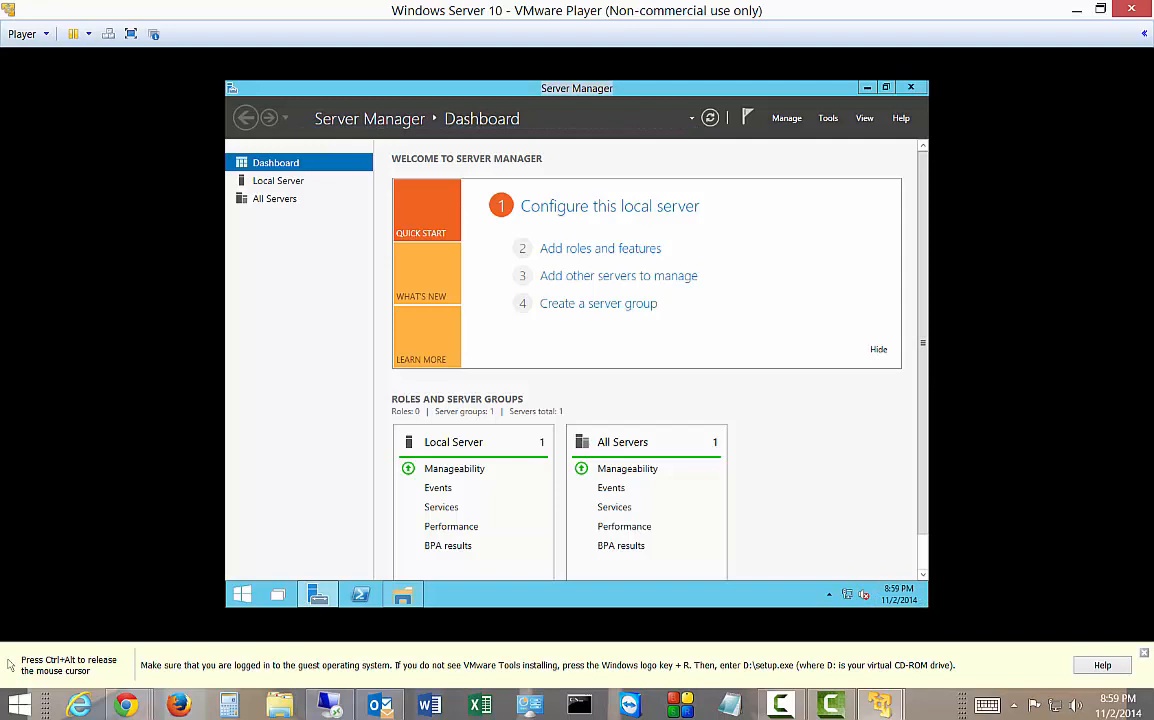
mouse_move(841, 107)
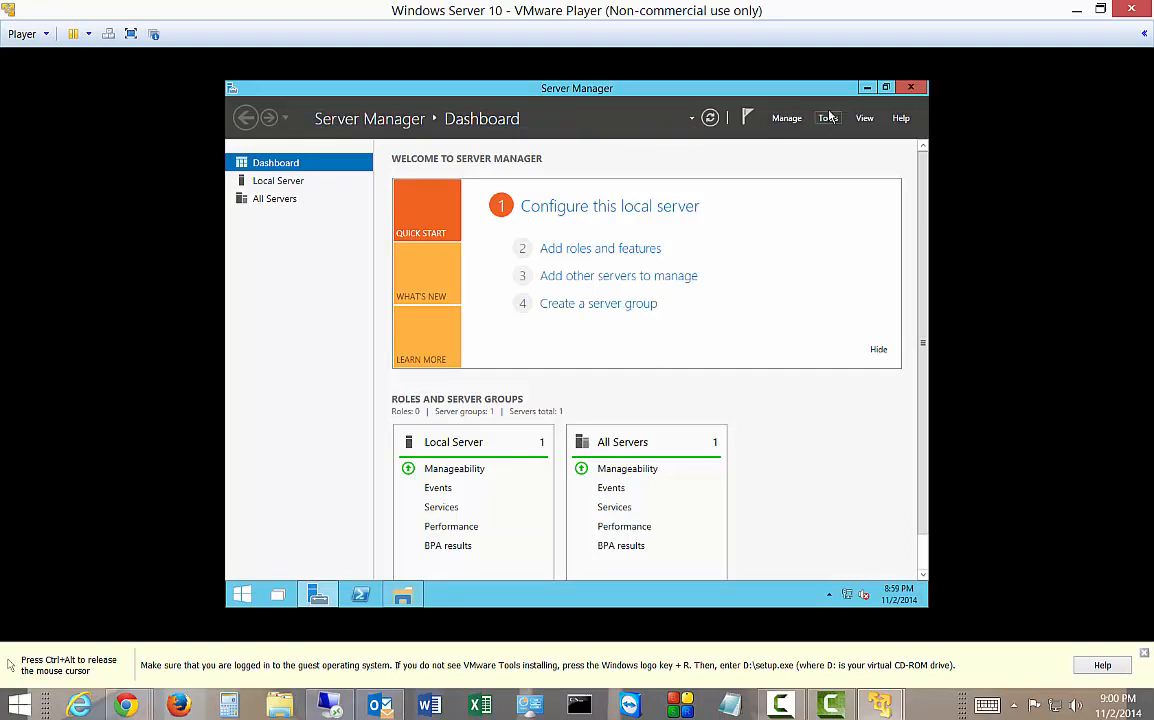
Step: Browse Server Manager's Tools menu, then launch Windows PowerShell from the guest taskbar
click(828, 118)
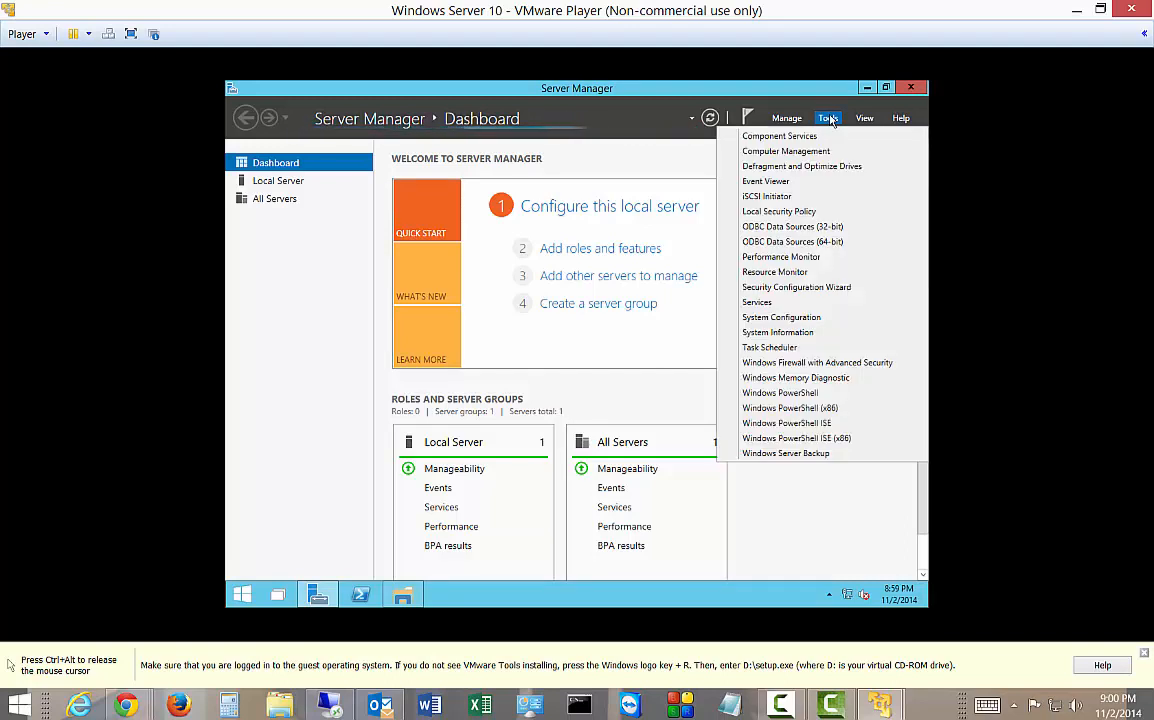
mouse_move(852, 258)
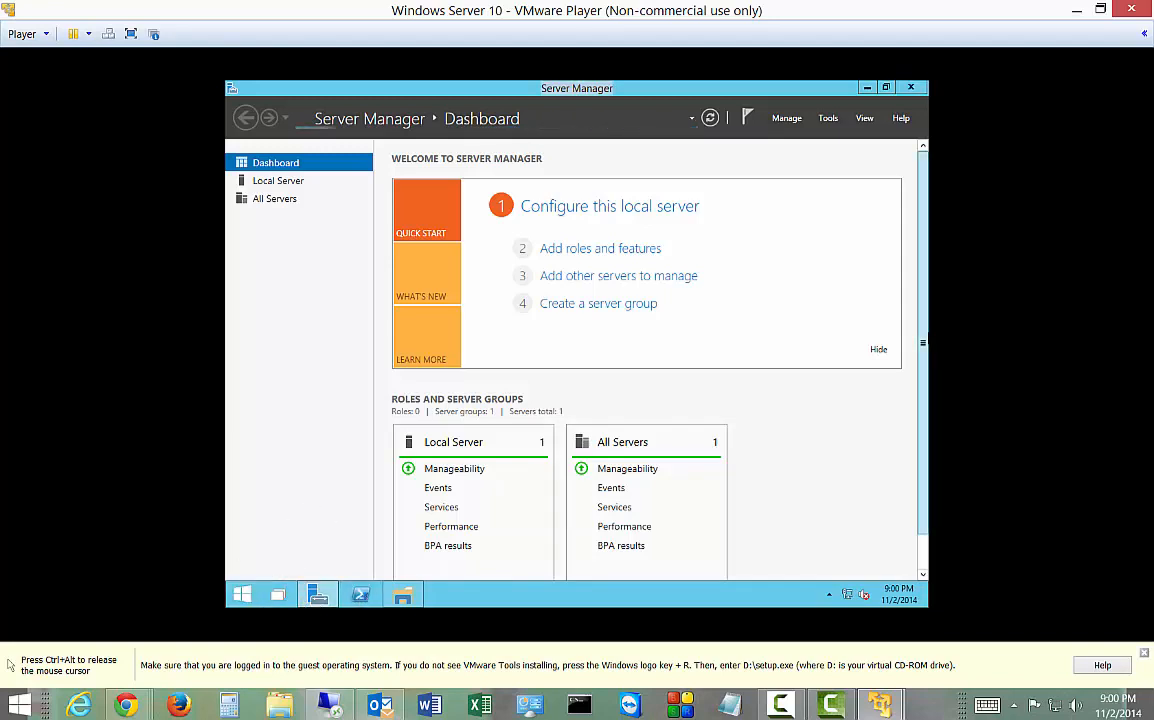
click(359, 594)
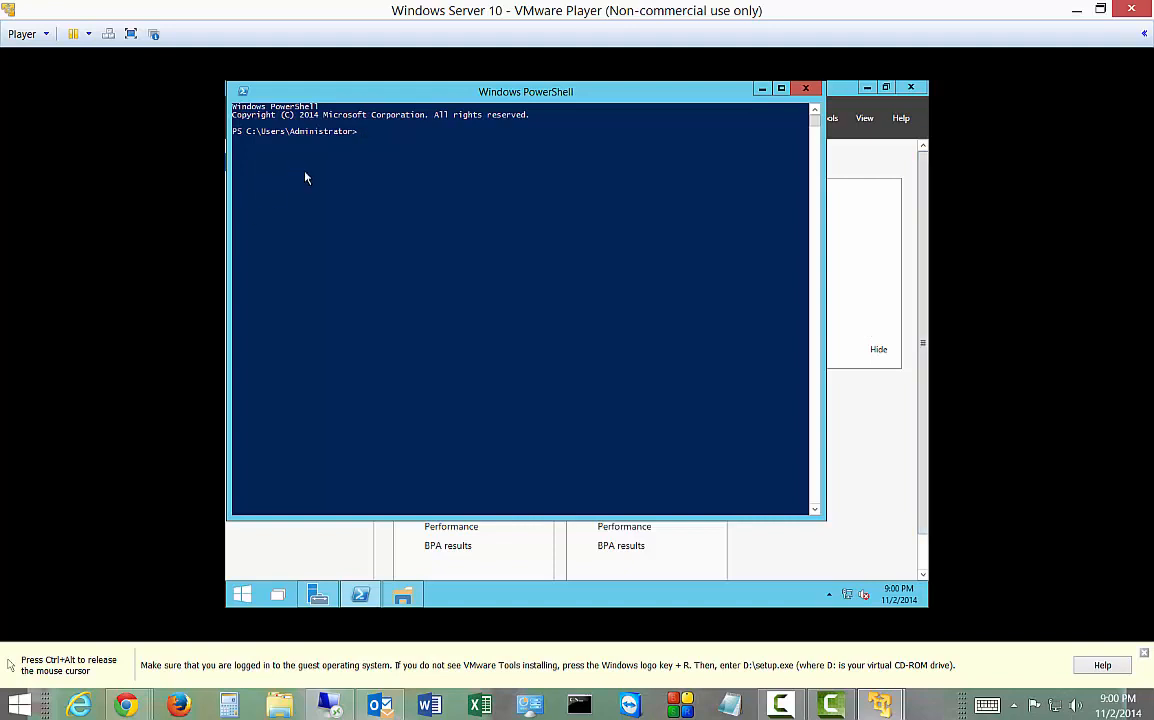
Step: Reopen PowerShell with Administrator rights, then minimize the console to the desktop
click(368, 173)
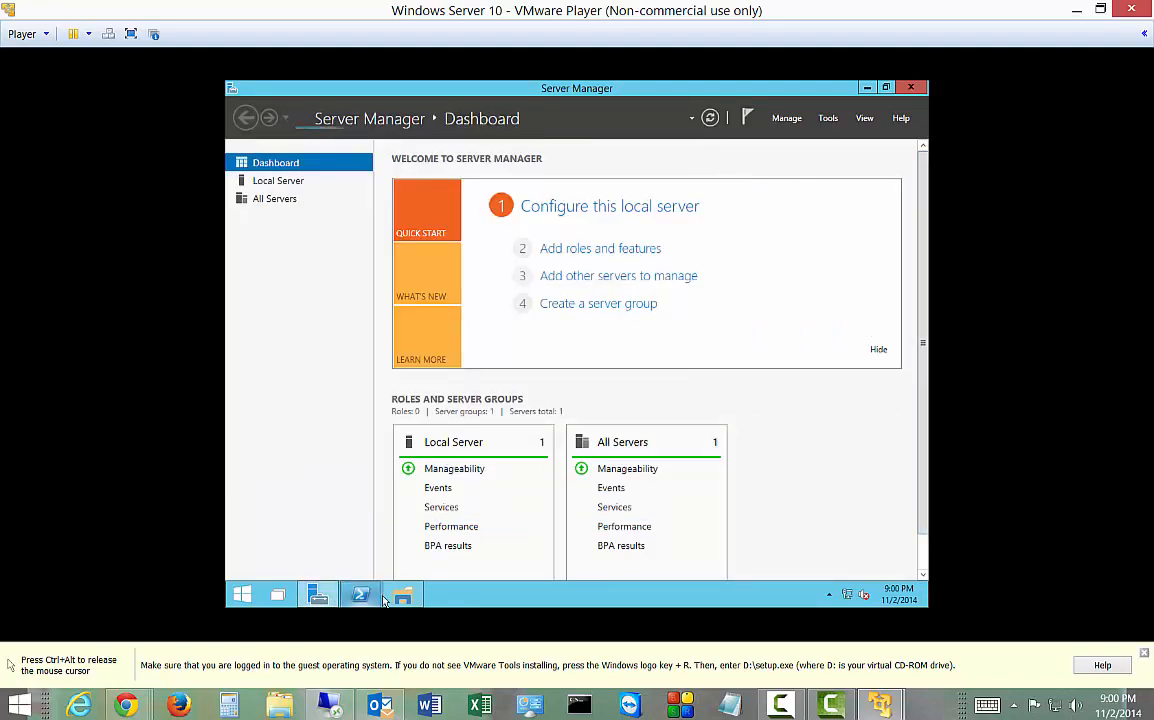
click(359, 594)
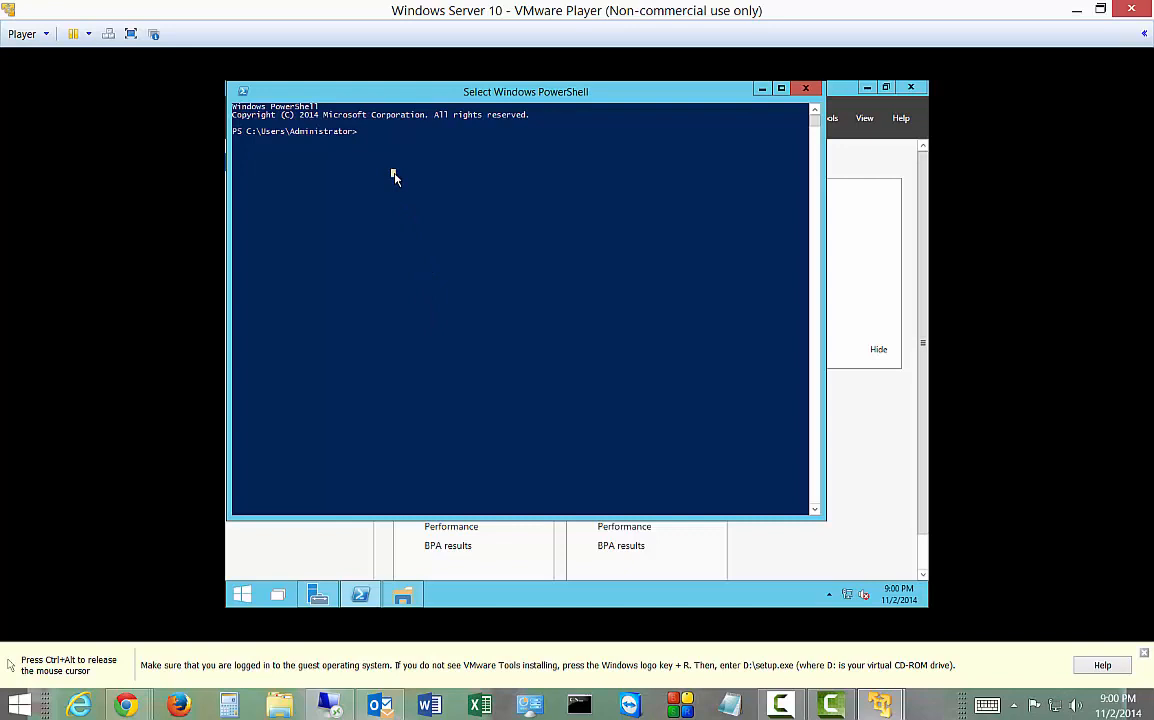
click(396, 180)
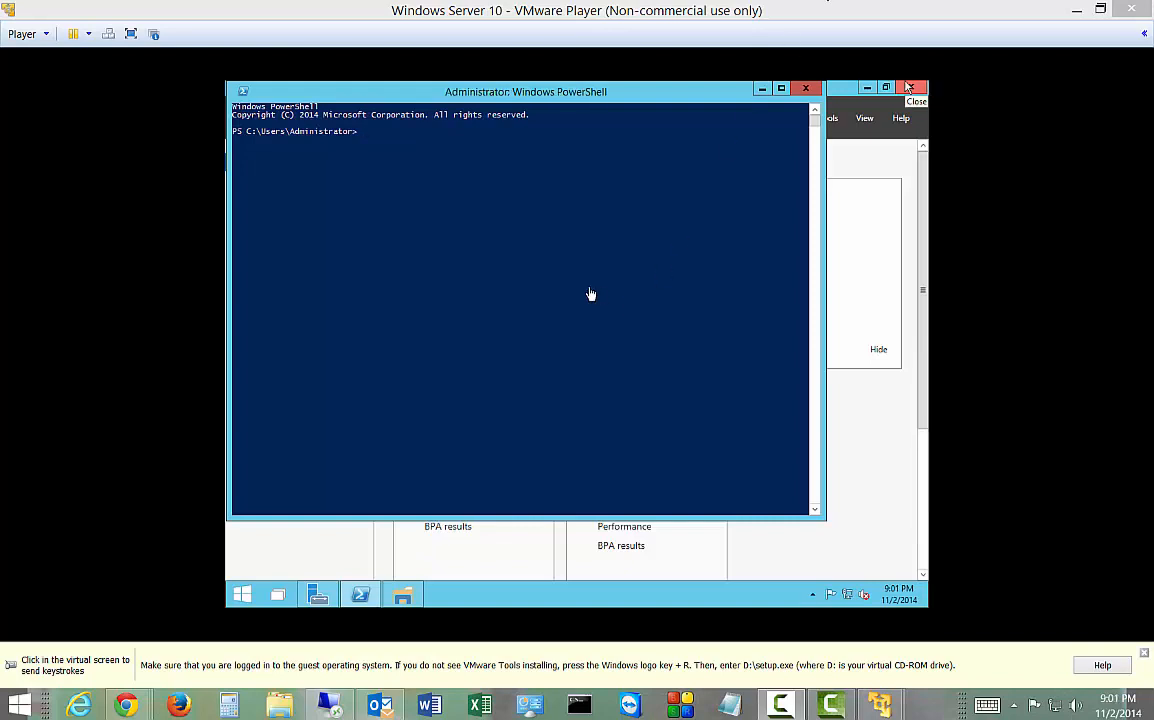
click(461, 375)
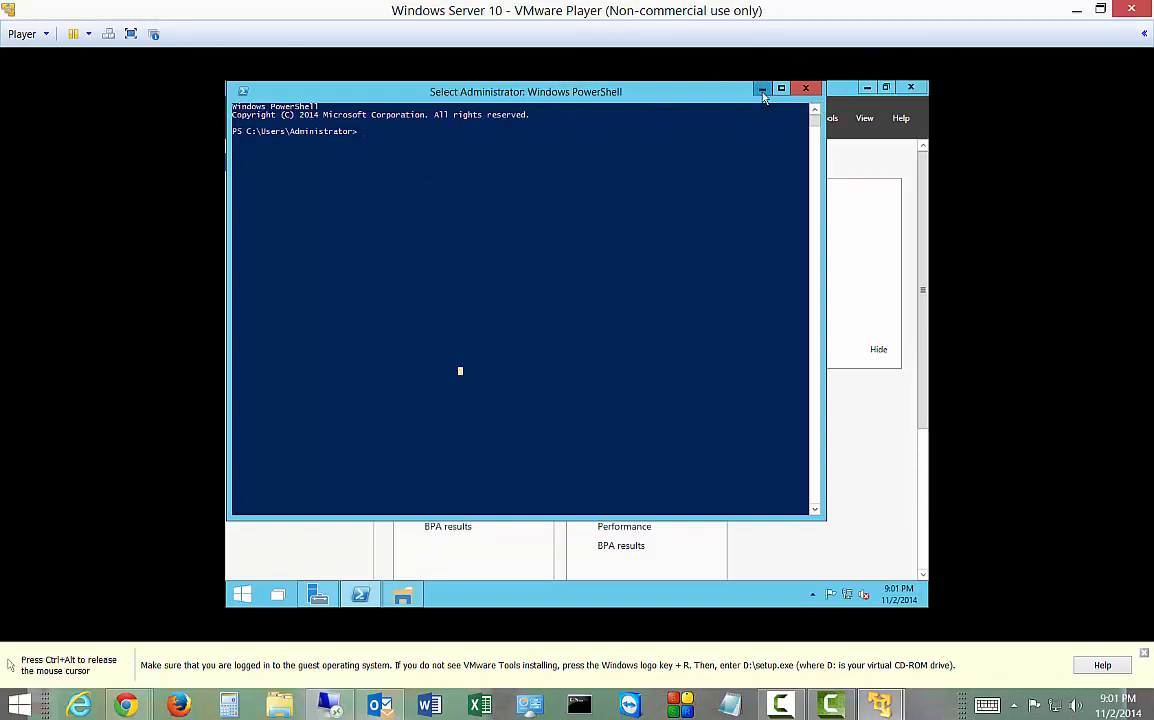
click(760, 90)
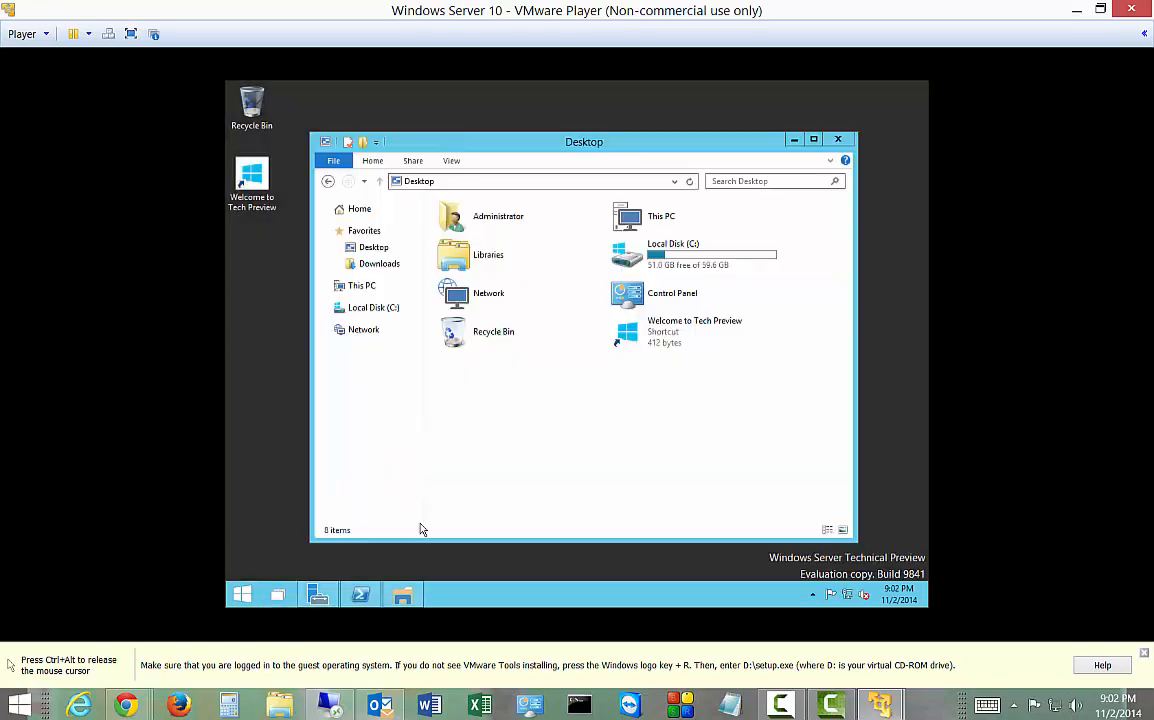
Step: Select the Administrator folder in File Explorer's Desktop view
click(497, 216)
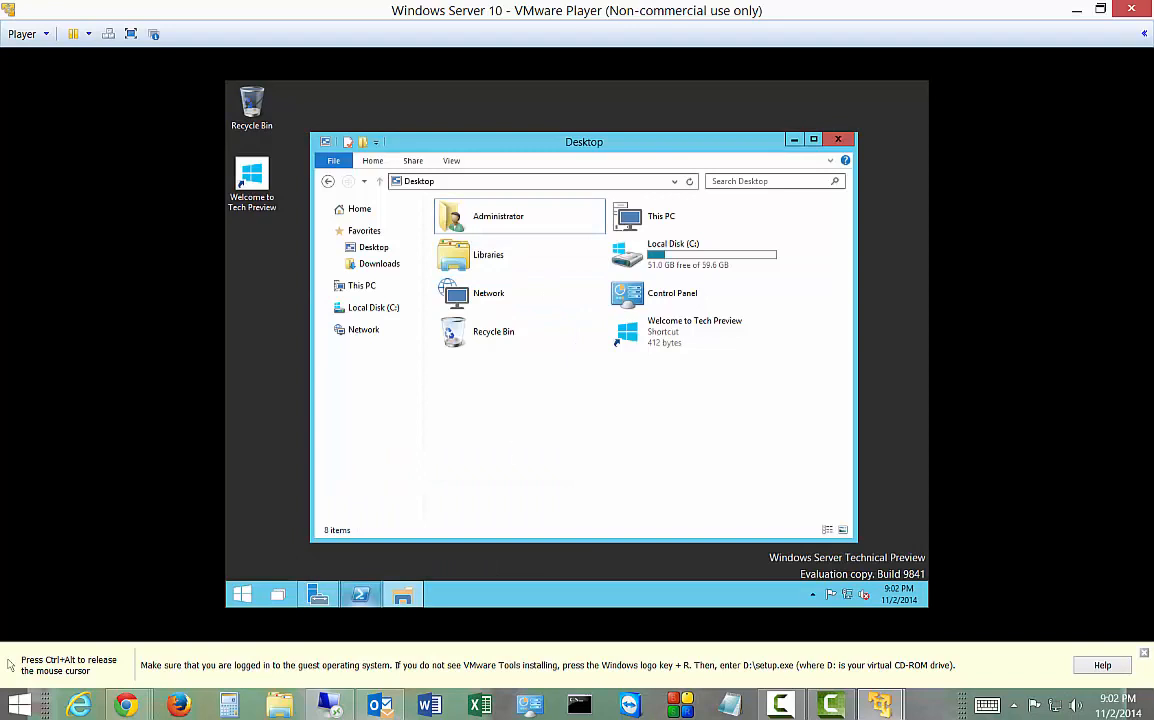
mouse_move(402, 594)
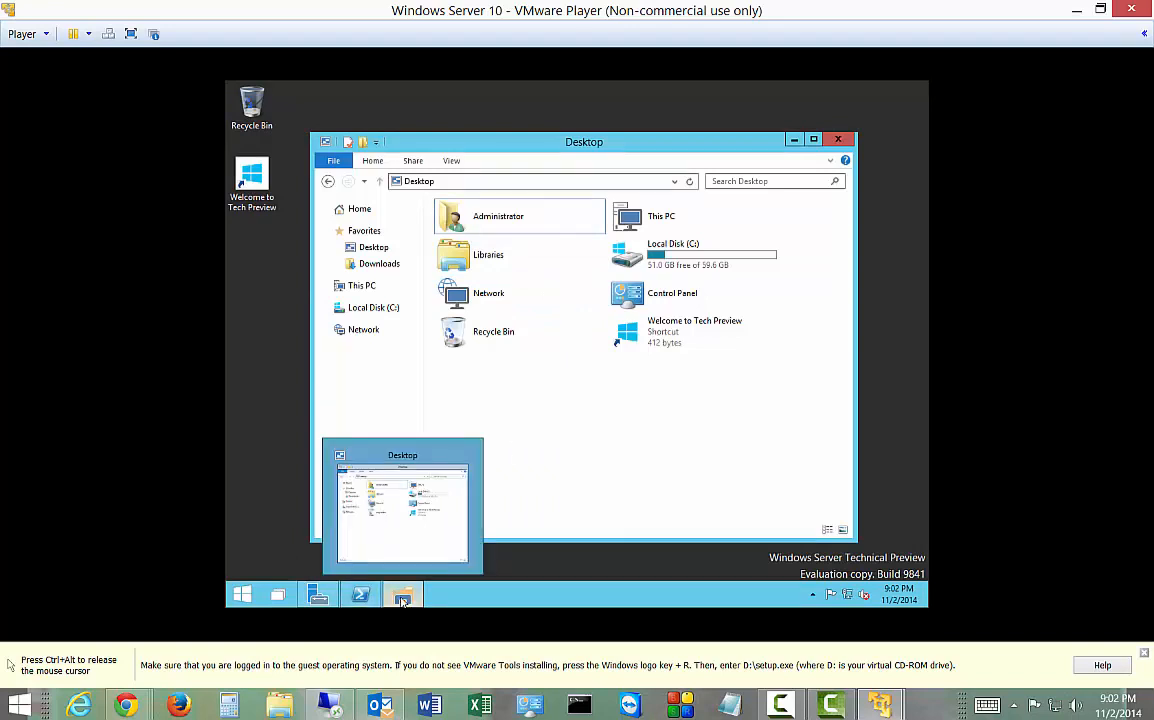
mouse_move(781, 396)
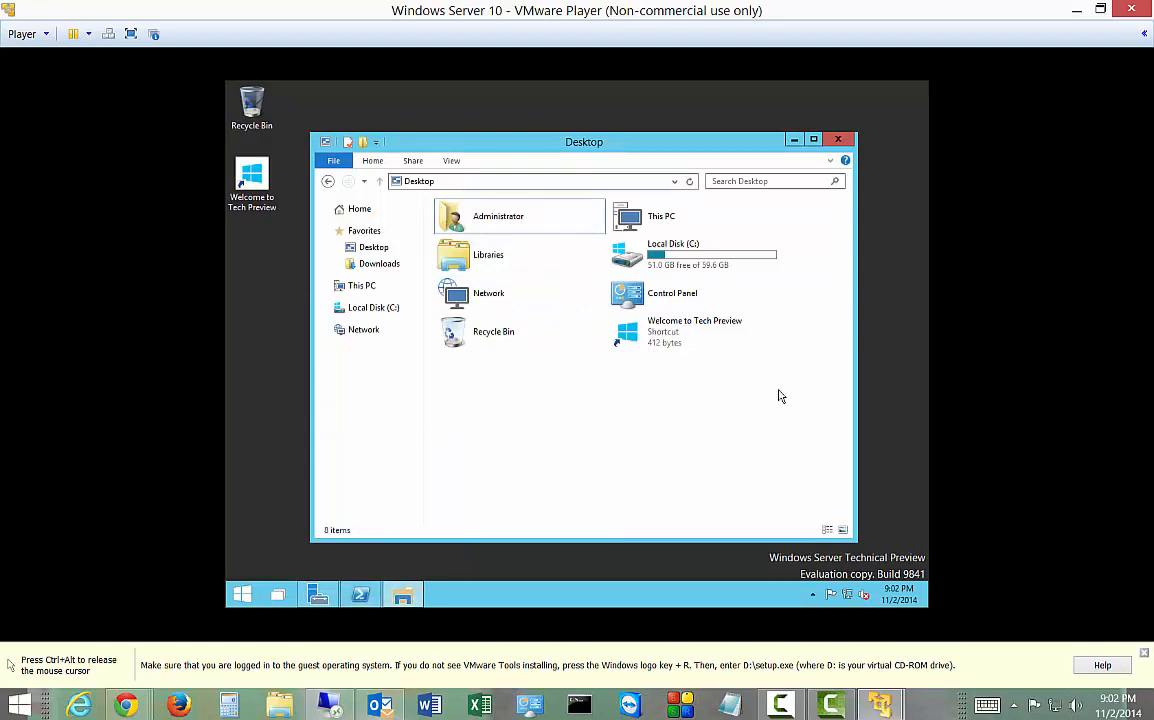
mouse_move(765, 87)
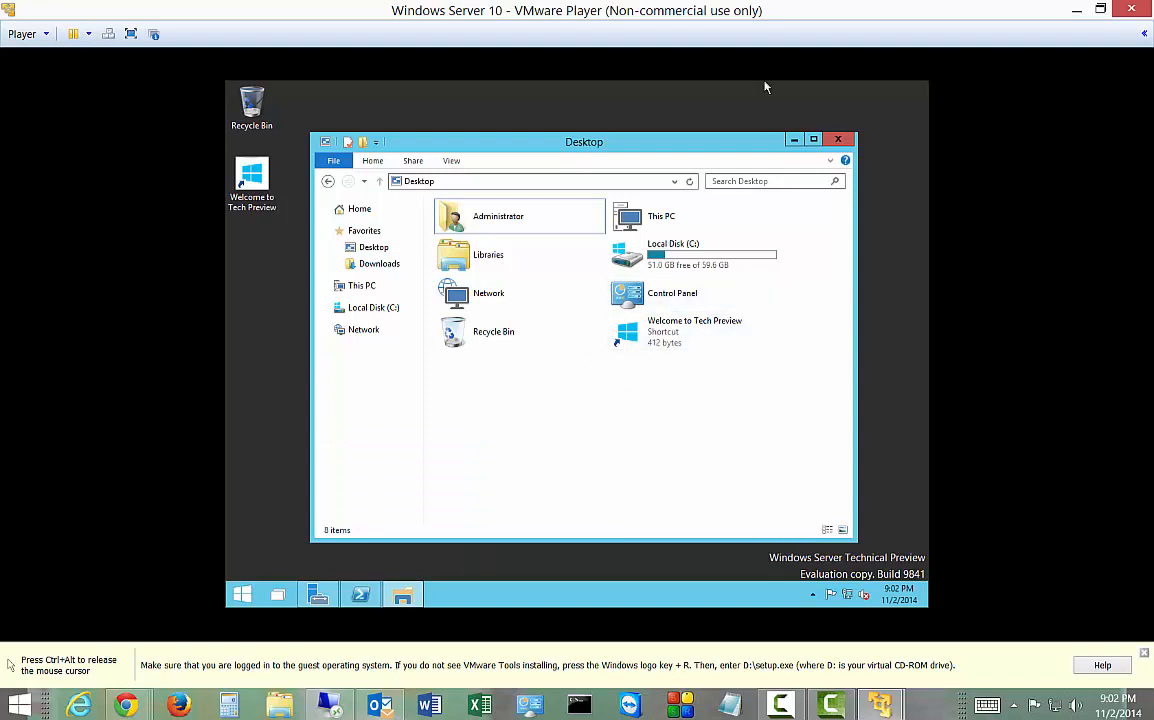
mouse_move(844, 87)
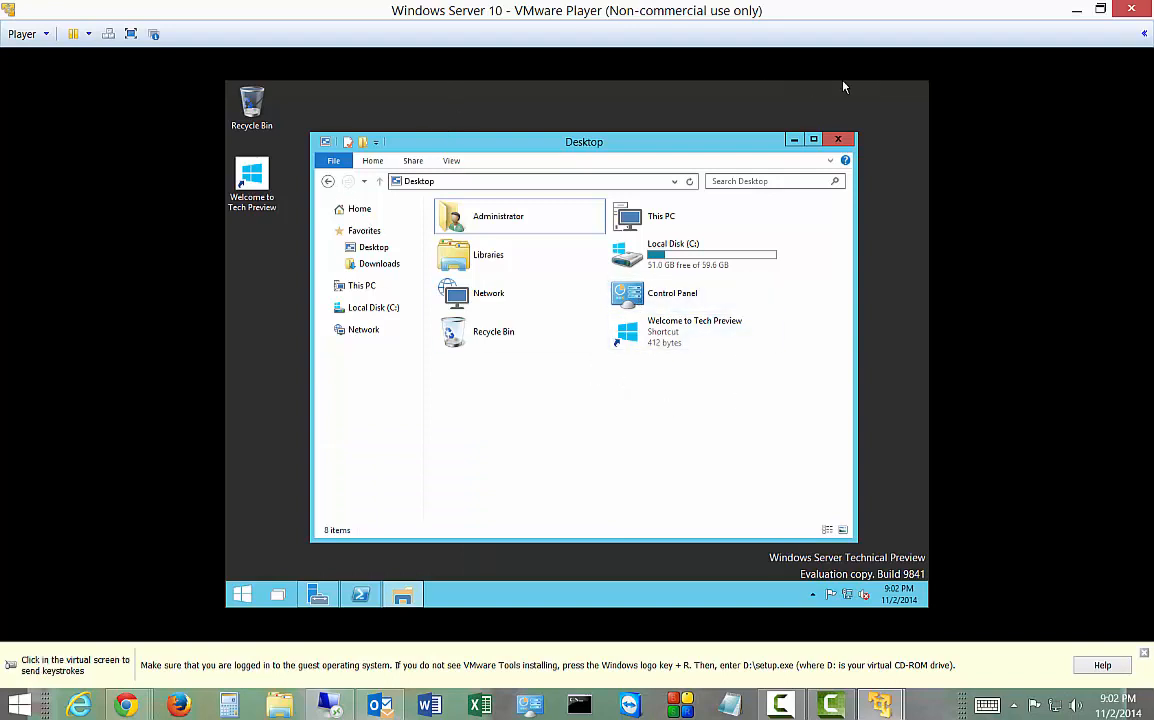